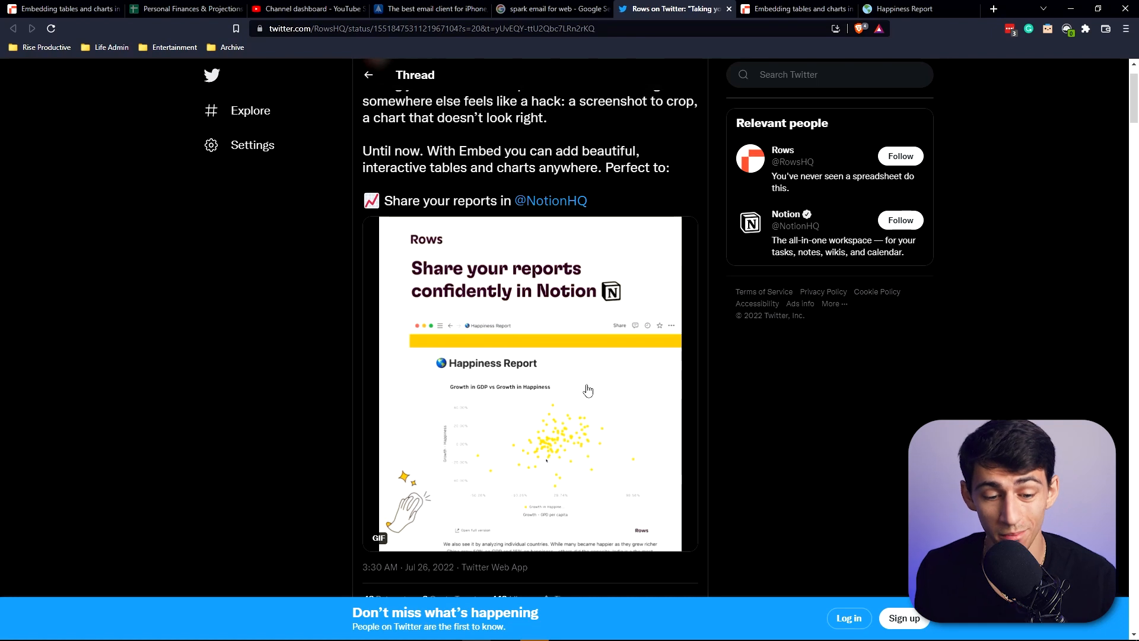
# Scroll the Rows Embed tweet thread, then switch to the Notion embedding guide tab
pyautogui.scroll(3)
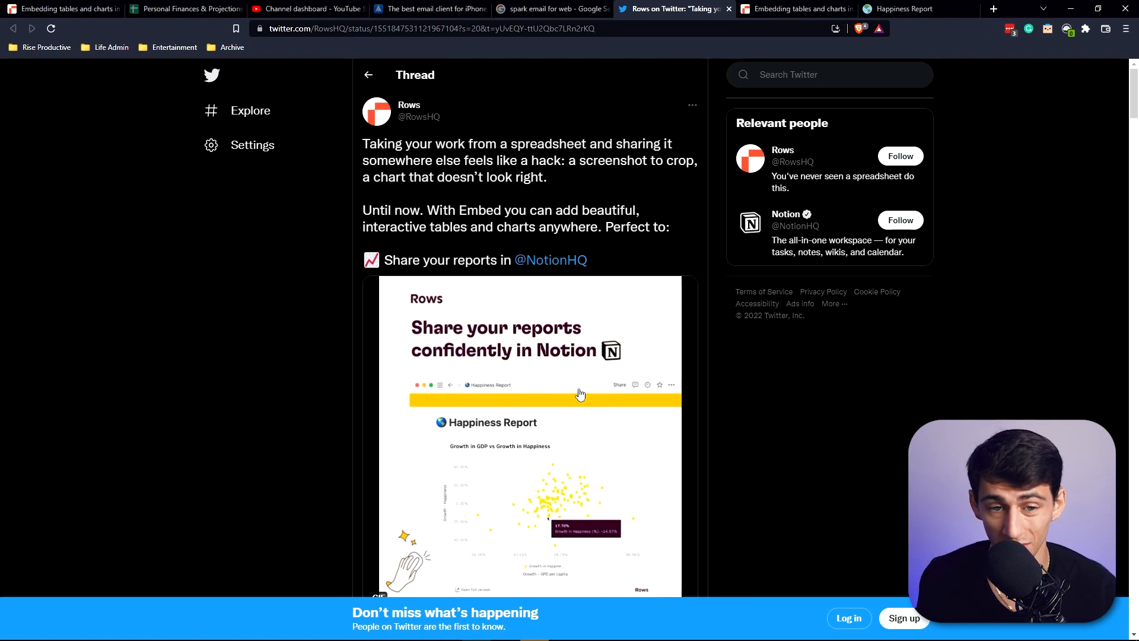
pyautogui.click(795, 9)
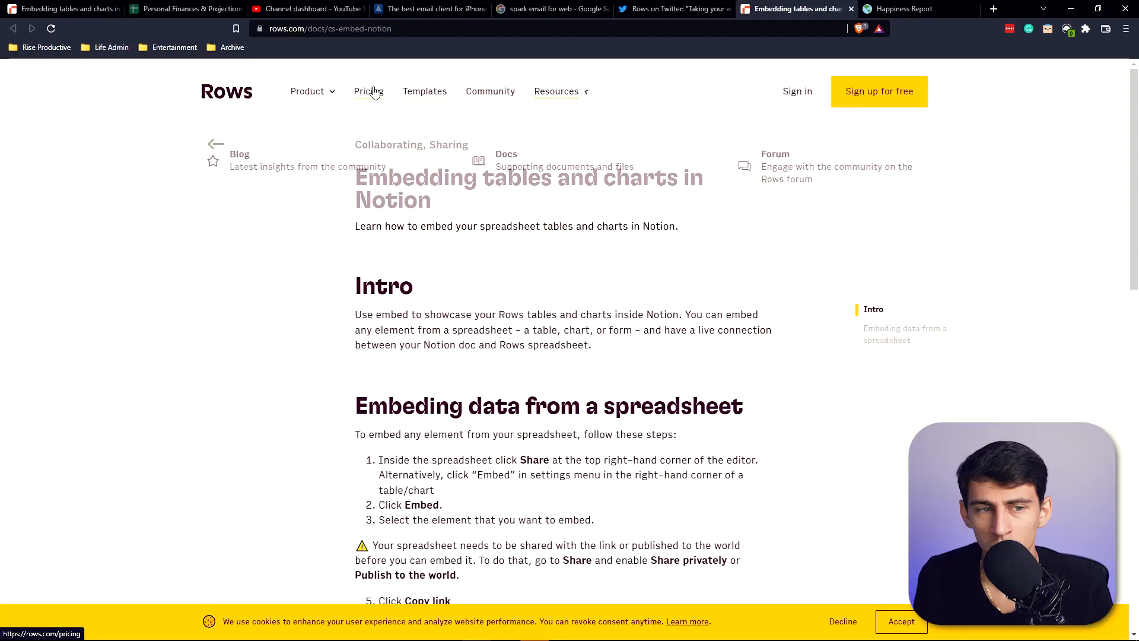
# Open the Rows pricing page to compare the Free, Plus and Pro plans
pyautogui.click(368, 90)
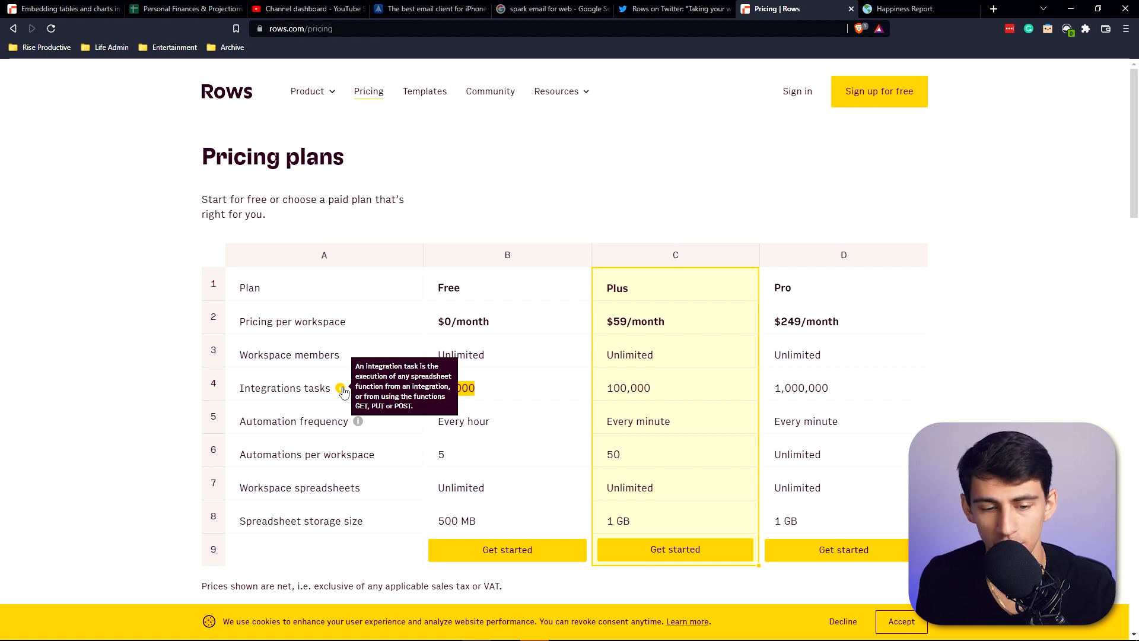
pyautogui.moveTo(363, 430)
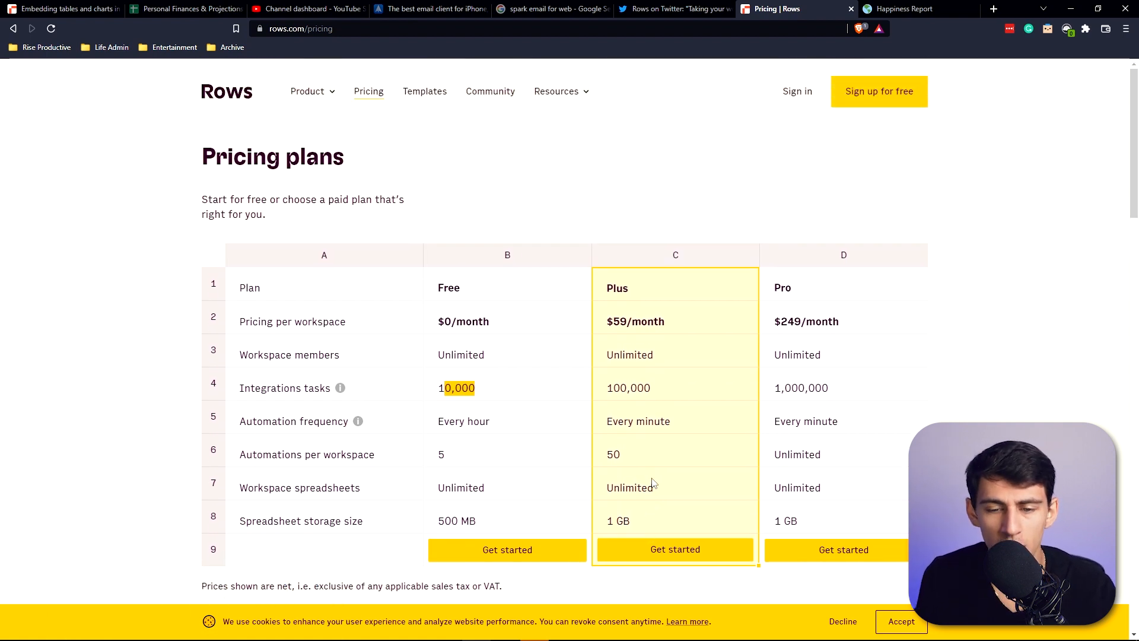
pyautogui.moveTo(712, 356)
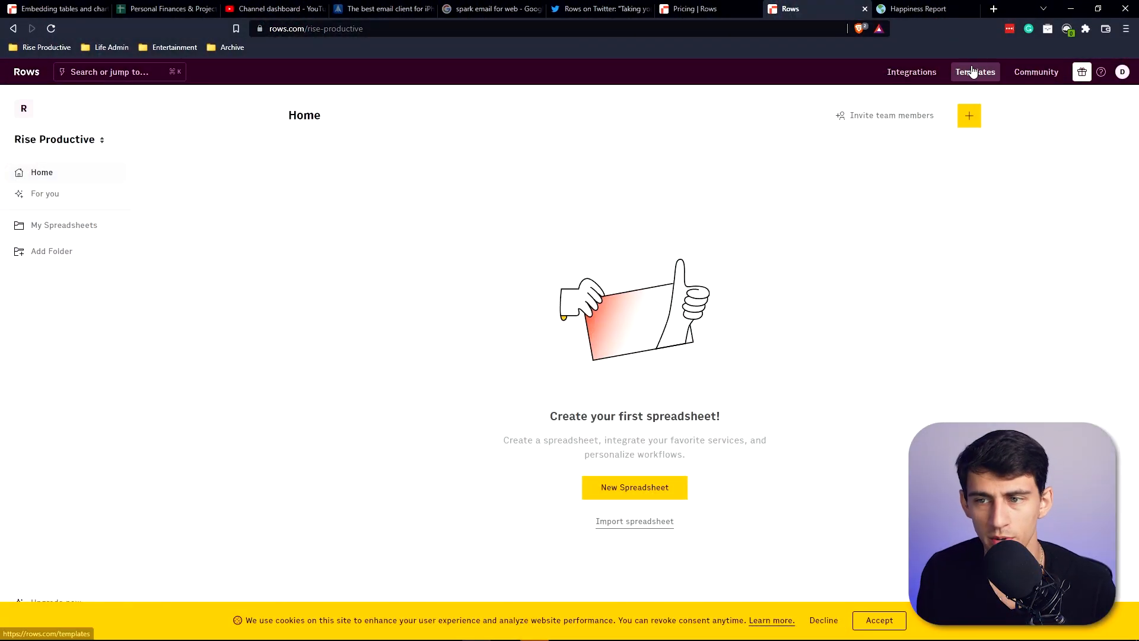
# Create Untitled spreadsheet 1 from a blank spreadsheet and close the welcome tour
pyautogui.click(975, 71)
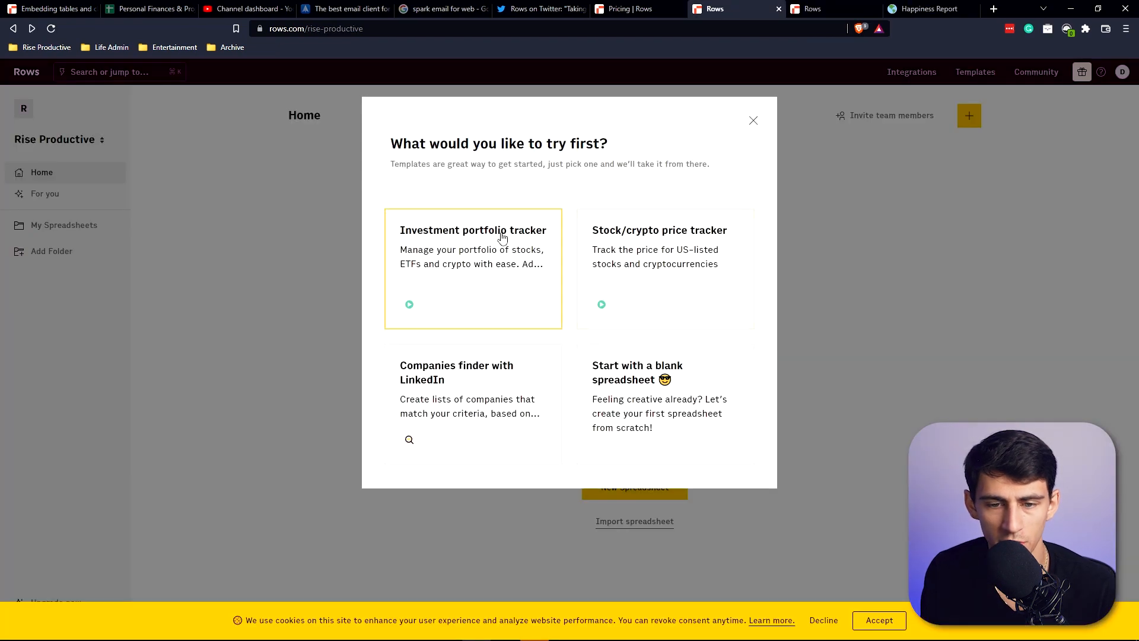
pyautogui.moveTo(618, 399)
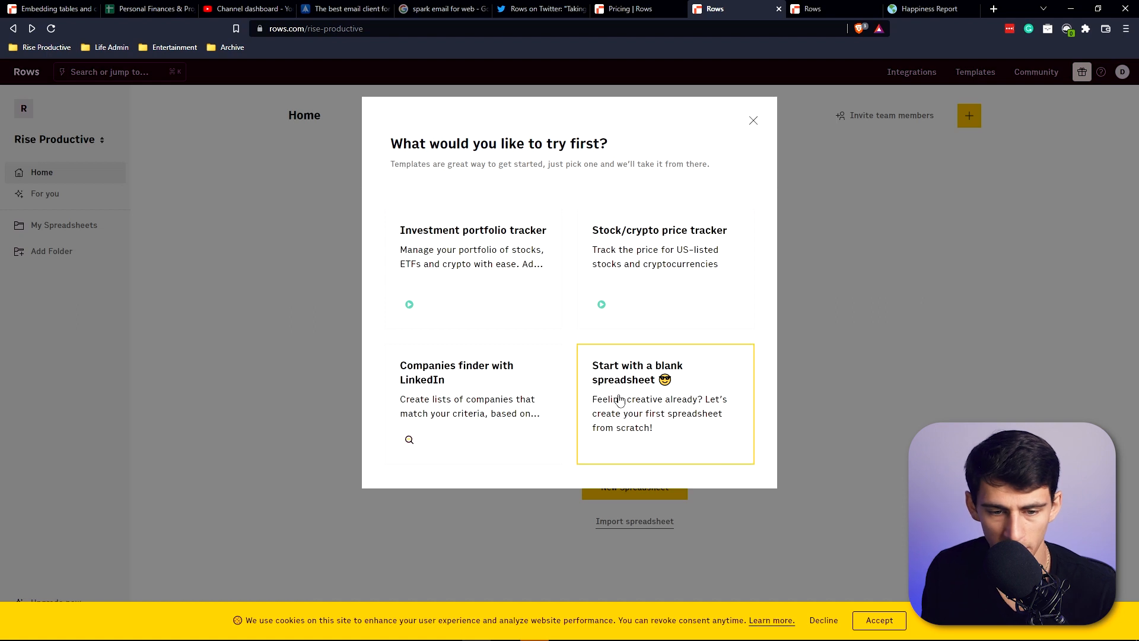
pyautogui.click(664, 404)
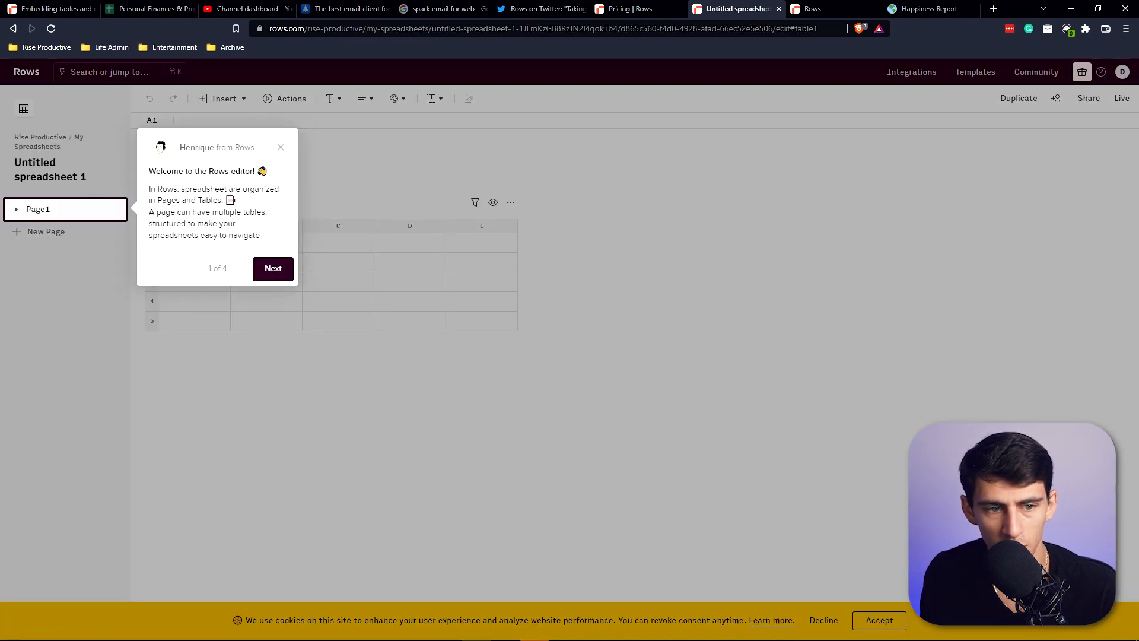
pyautogui.click(273, 268)
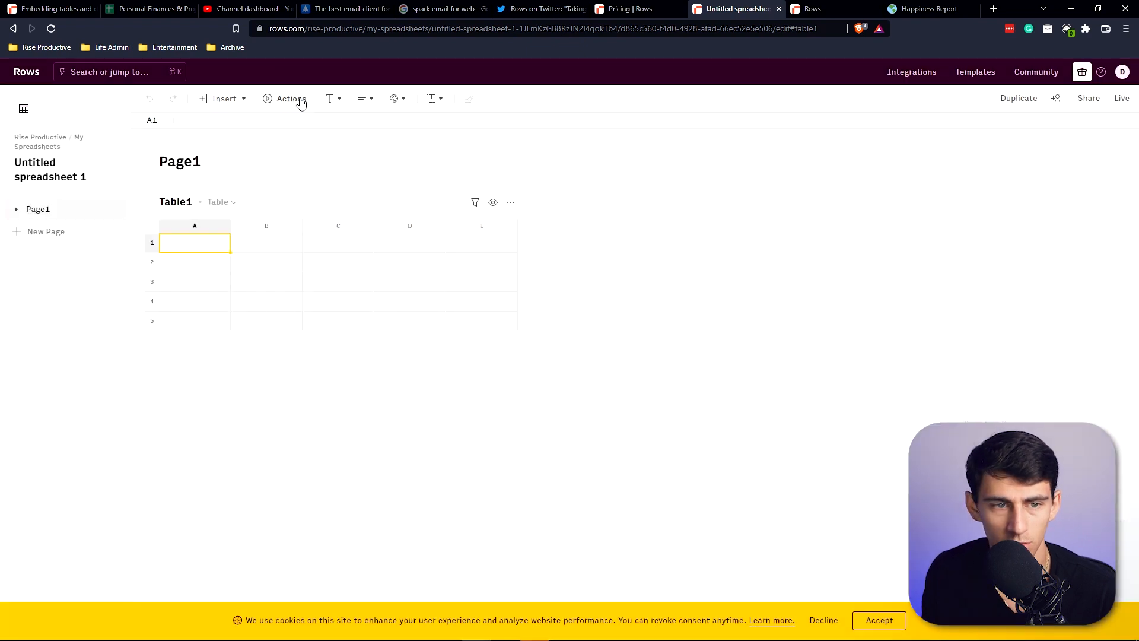
# Browse the Reporting and Marketing template categories, then return to the new spreadsheet
pyautogui.click(291, 98)
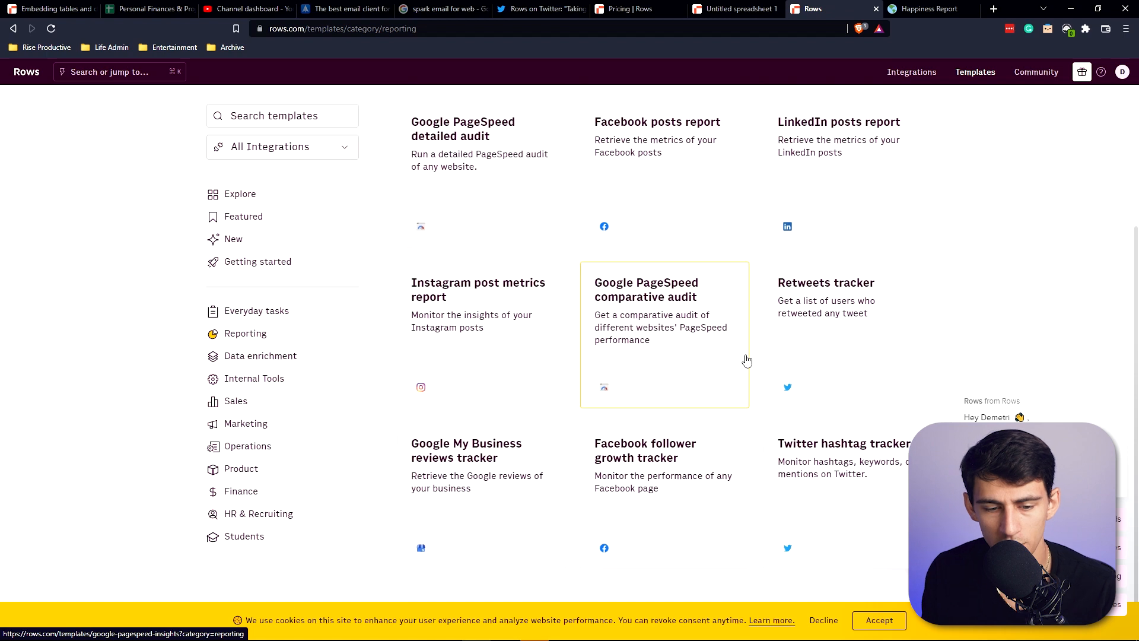
pyautogui.click(245, 423)
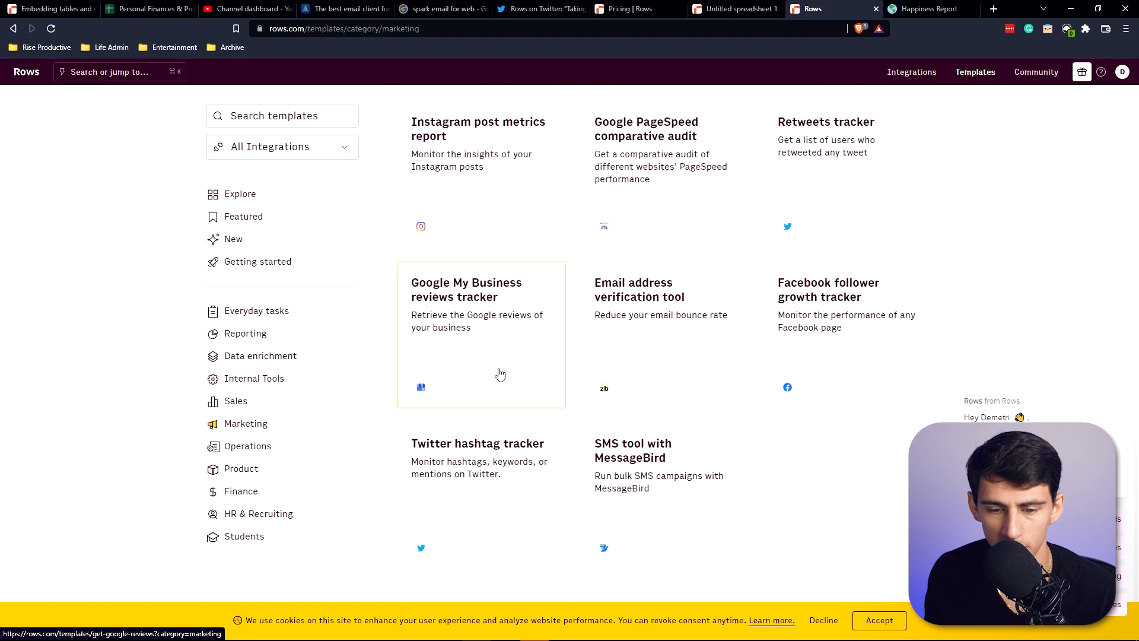
pyautogui.click(733, 8)
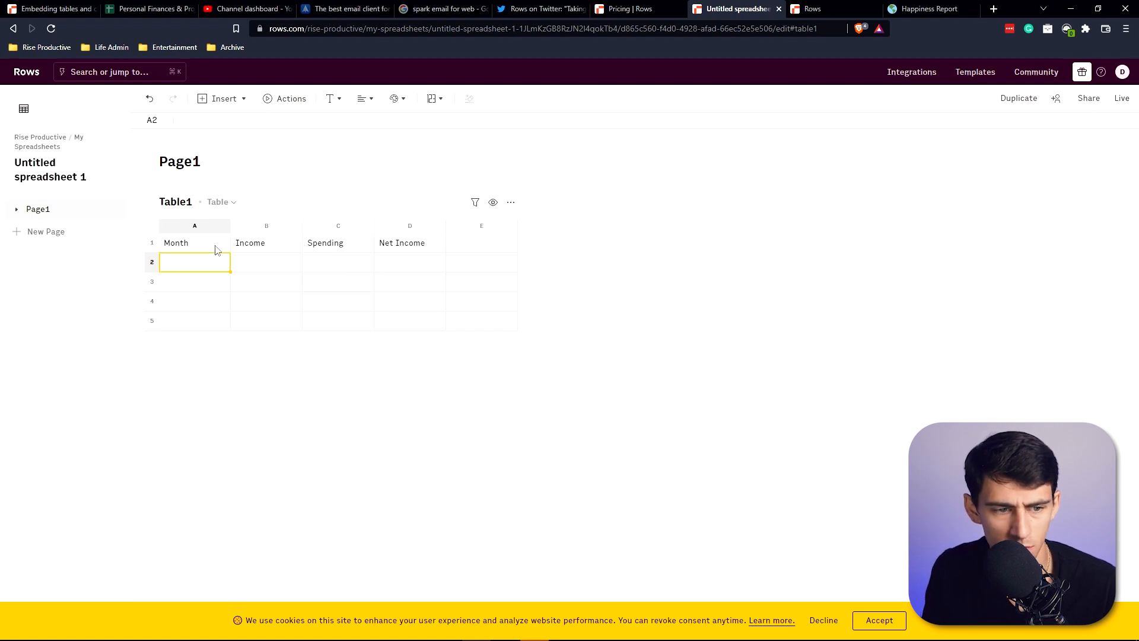
# Type the first month dates, starting with 2022-01-01, in the Month column
pyautogui.write('2022-01-01')
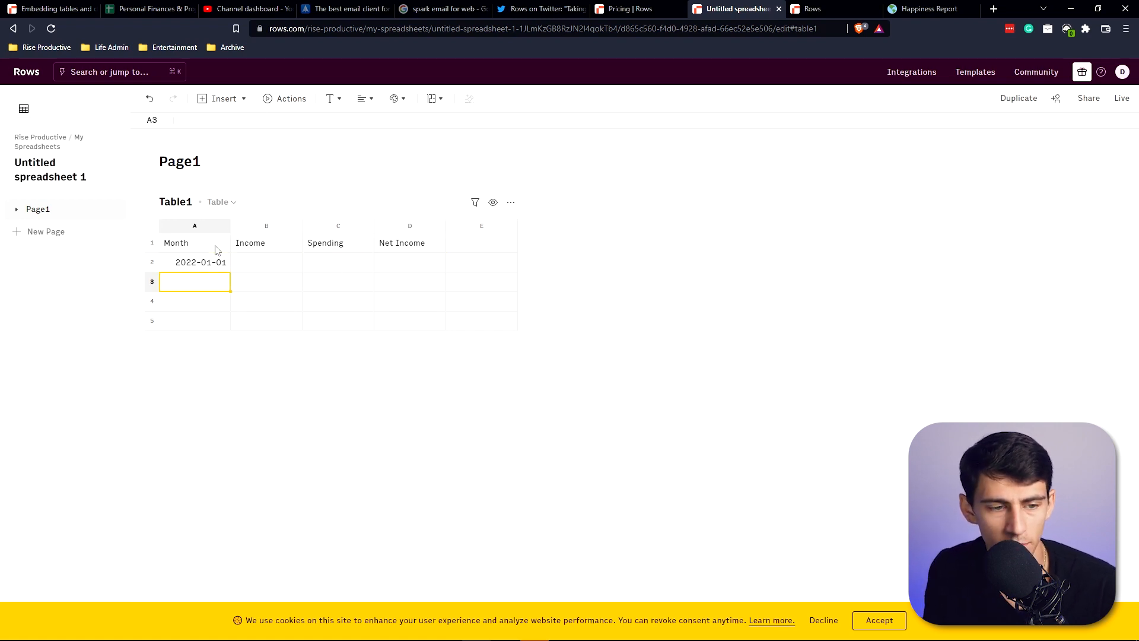
pyautogui.write('1')
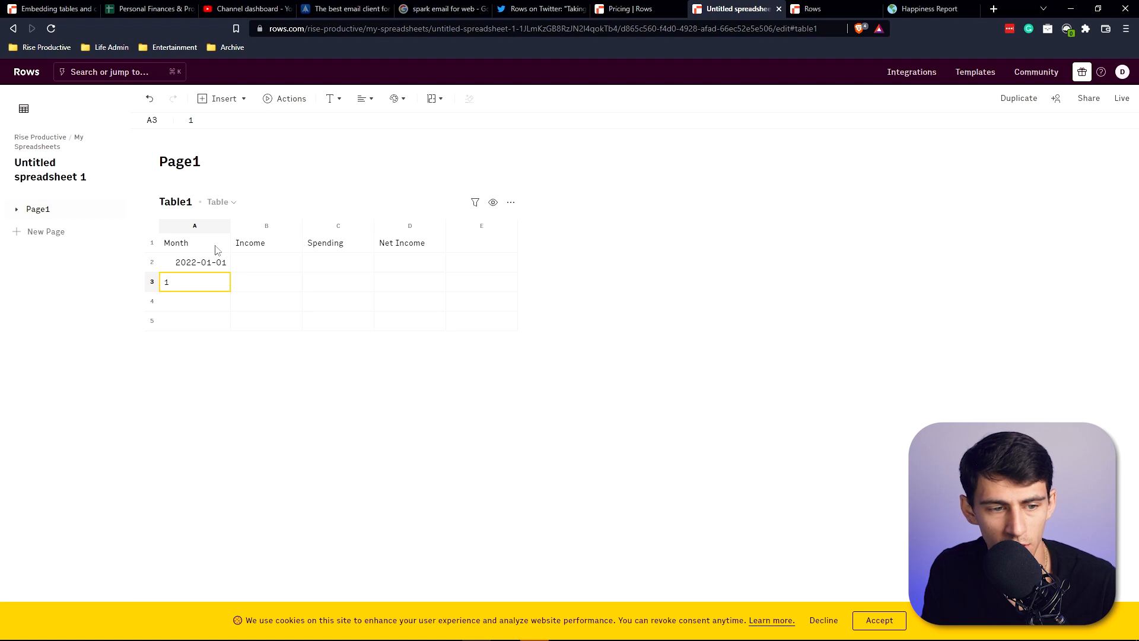
pyautogui.write('/1/2')
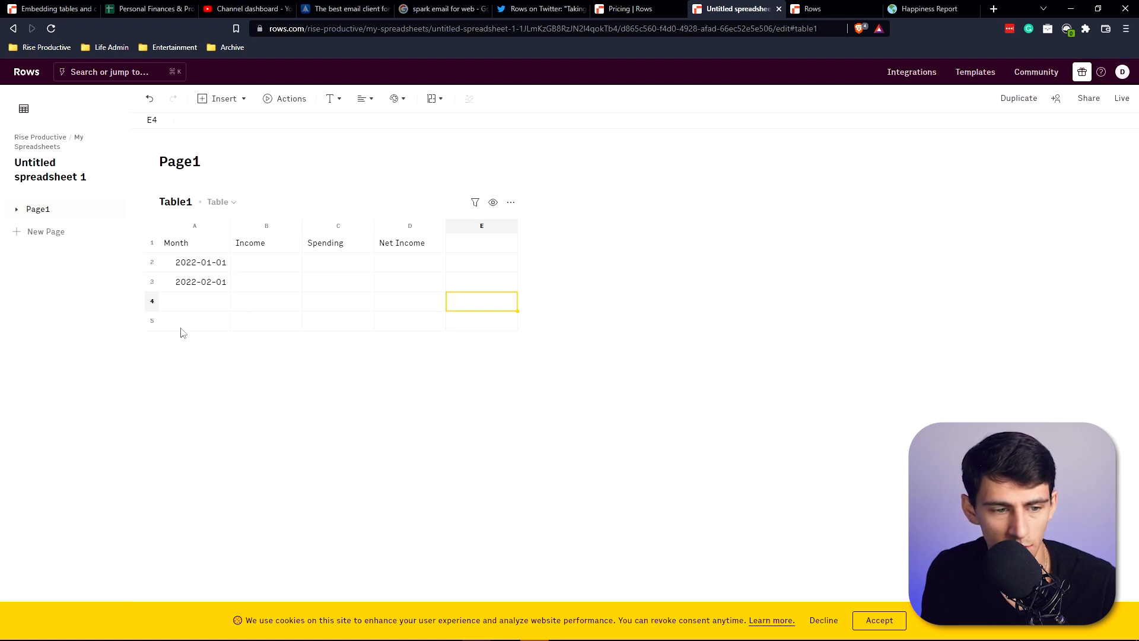
# Insert 4 more table rows and extend the Month column to 2022-03-01
pyautogui.rightClick(152, 320)
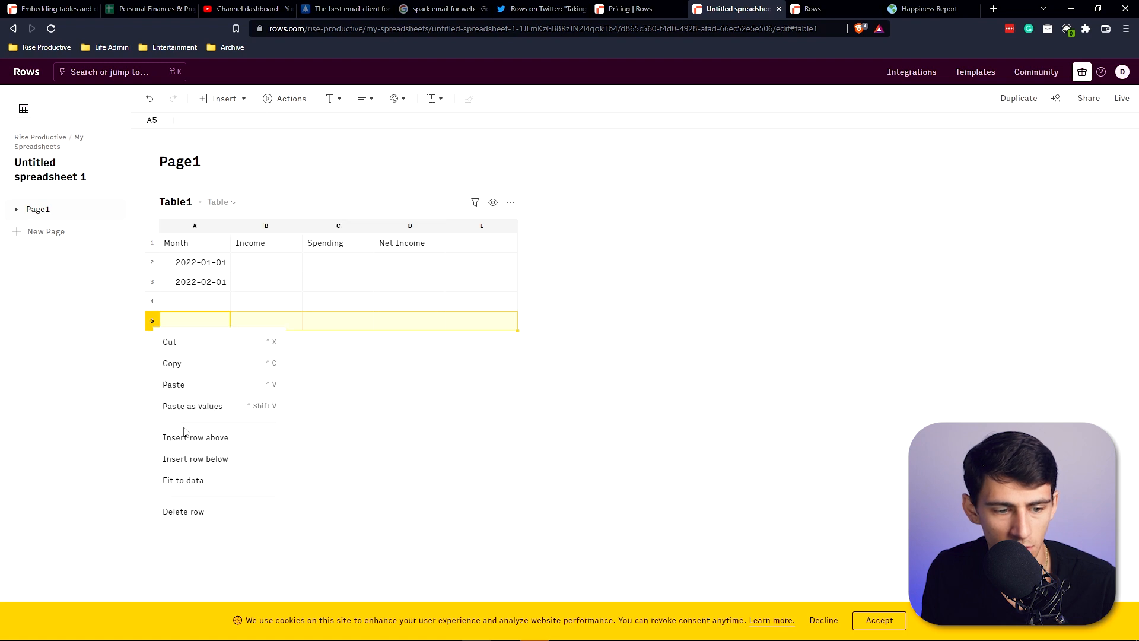
pyautogui.moveTo(266, 456)
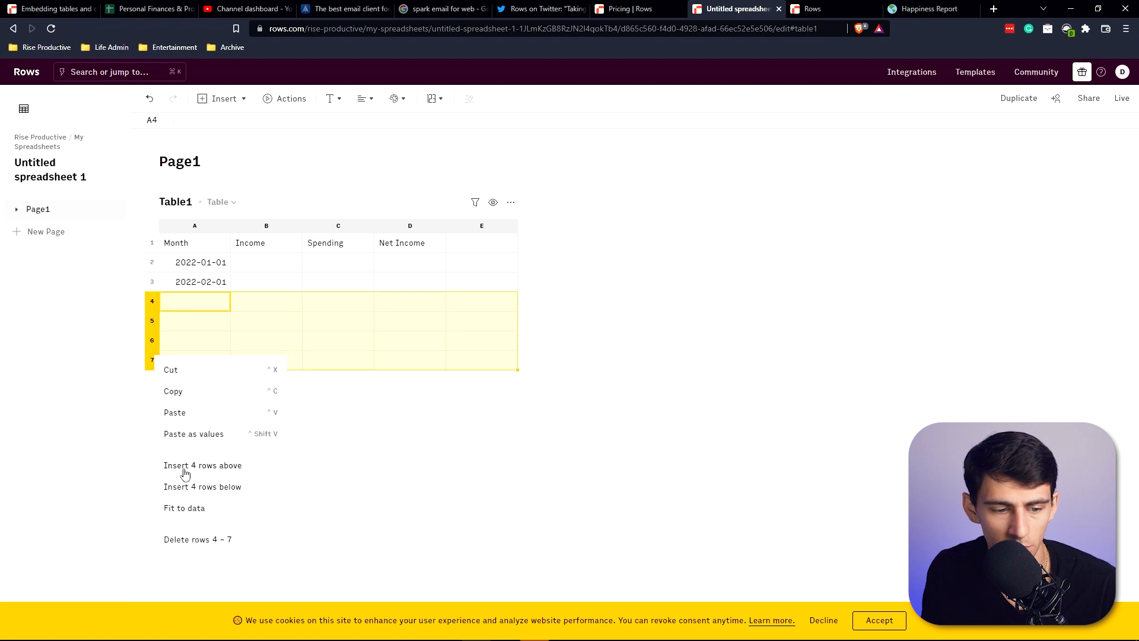
pyautogui.click(202, 487)
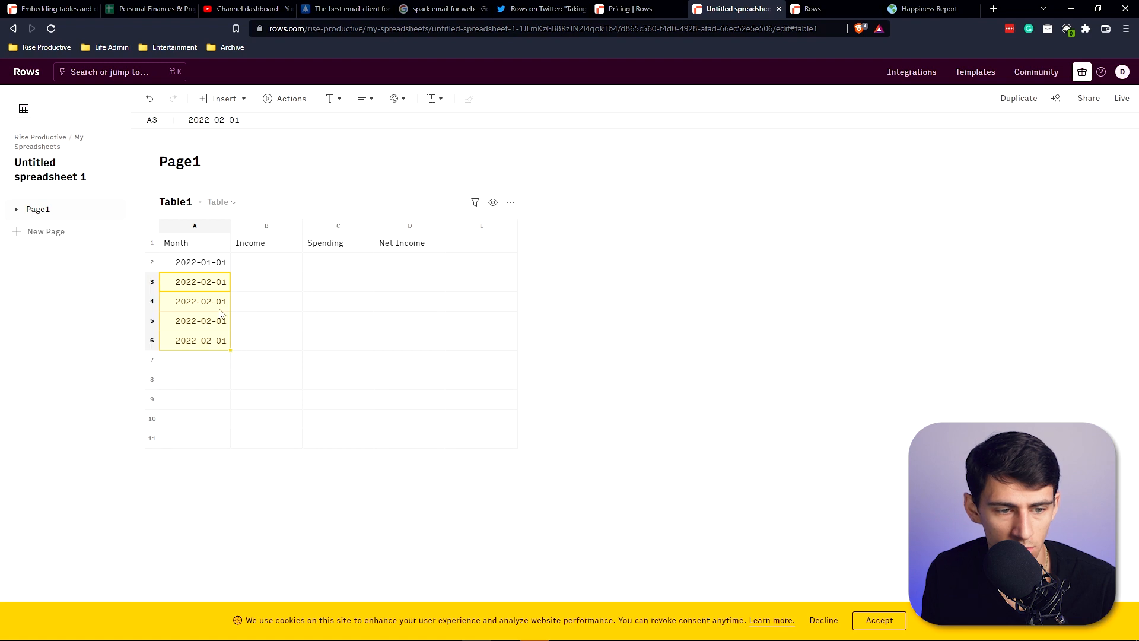
pyautogui.click(200, 340)
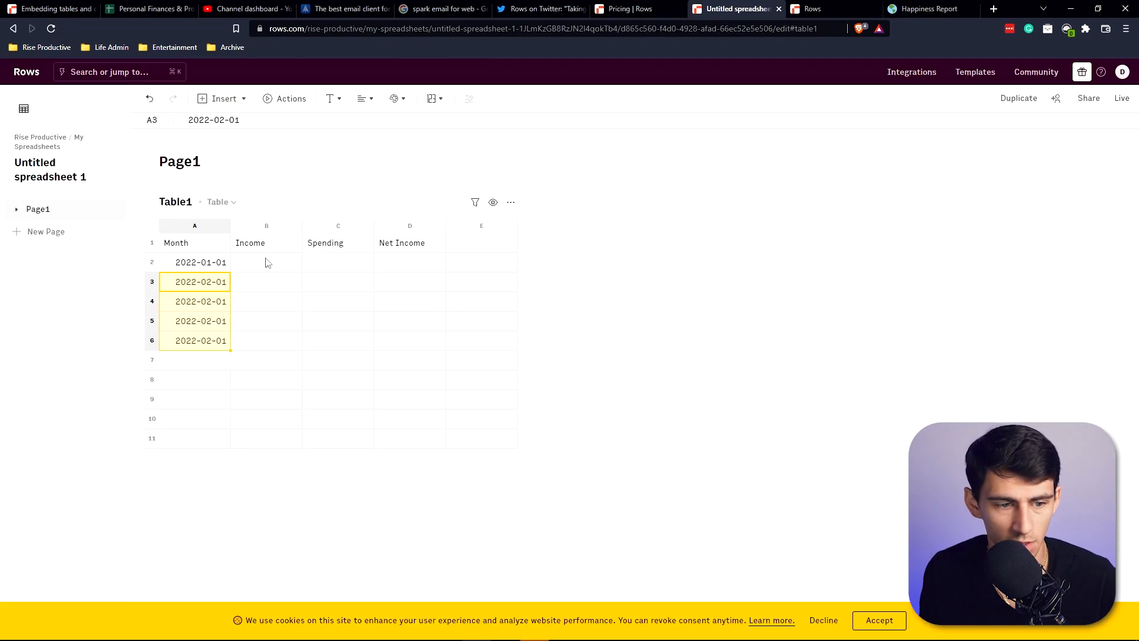
pyautogui.rightClick(200, 301)
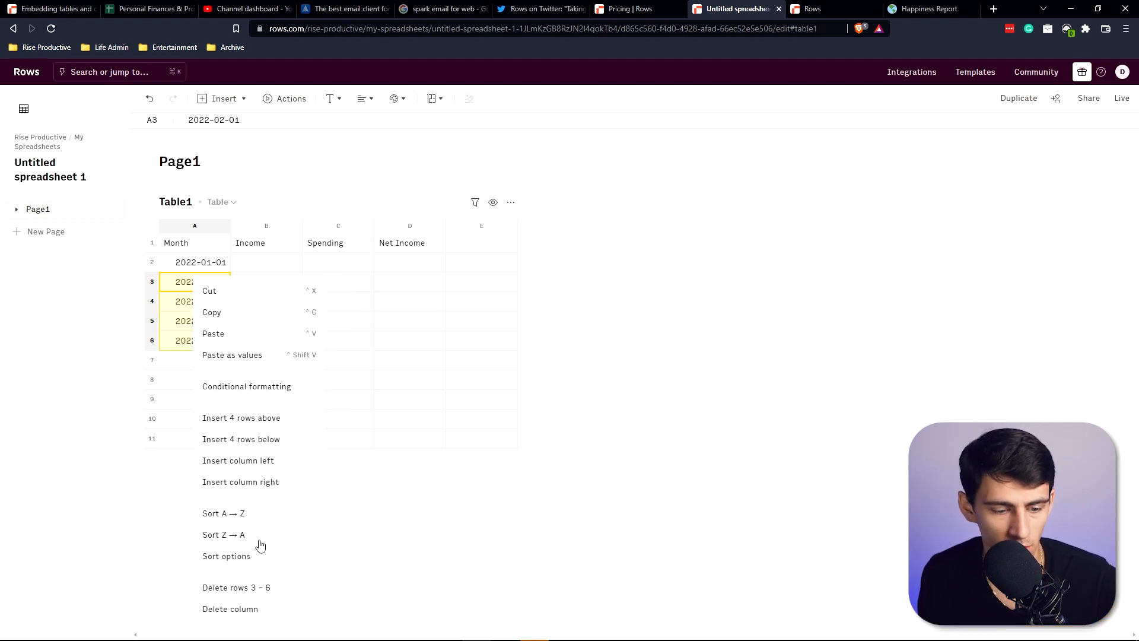
pyautogui.click(246, 386)
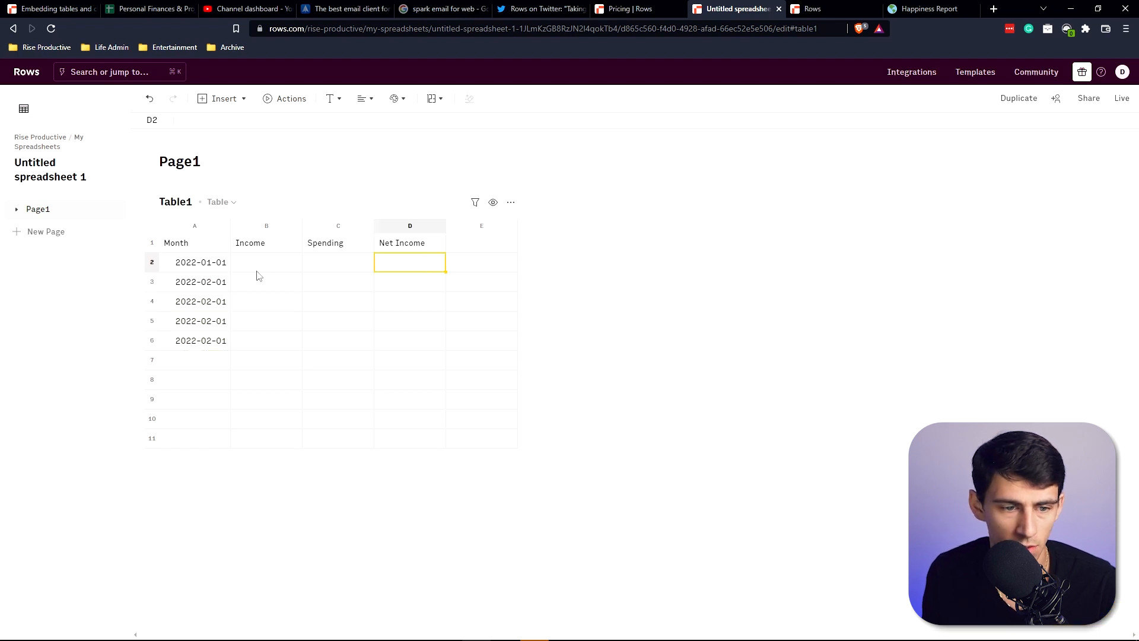
pyautogui.click(201, 282)
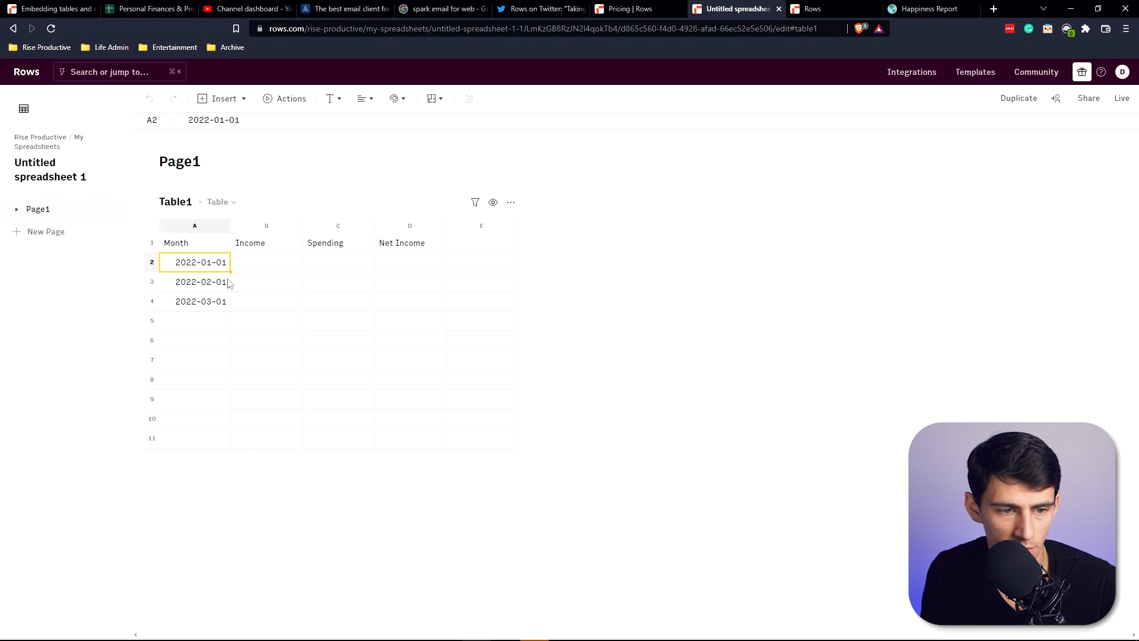
# Format the Month cells as Date (yyyy-mm-dd), removing the midnight time
pyautogui.click(330, 98)
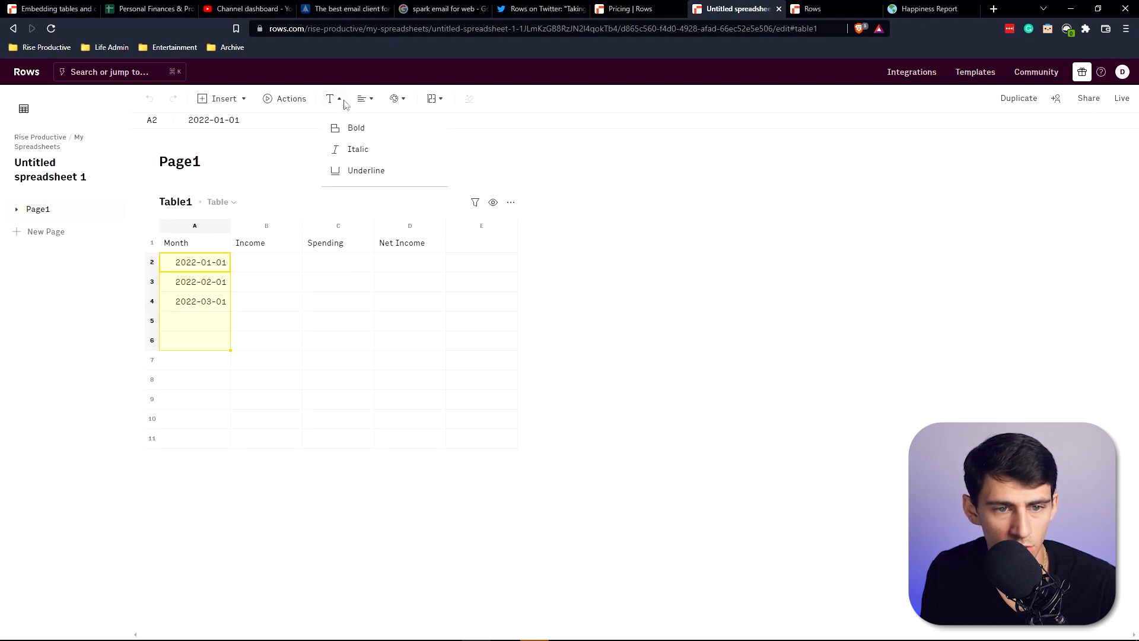
pyautogui.click(435, 98)
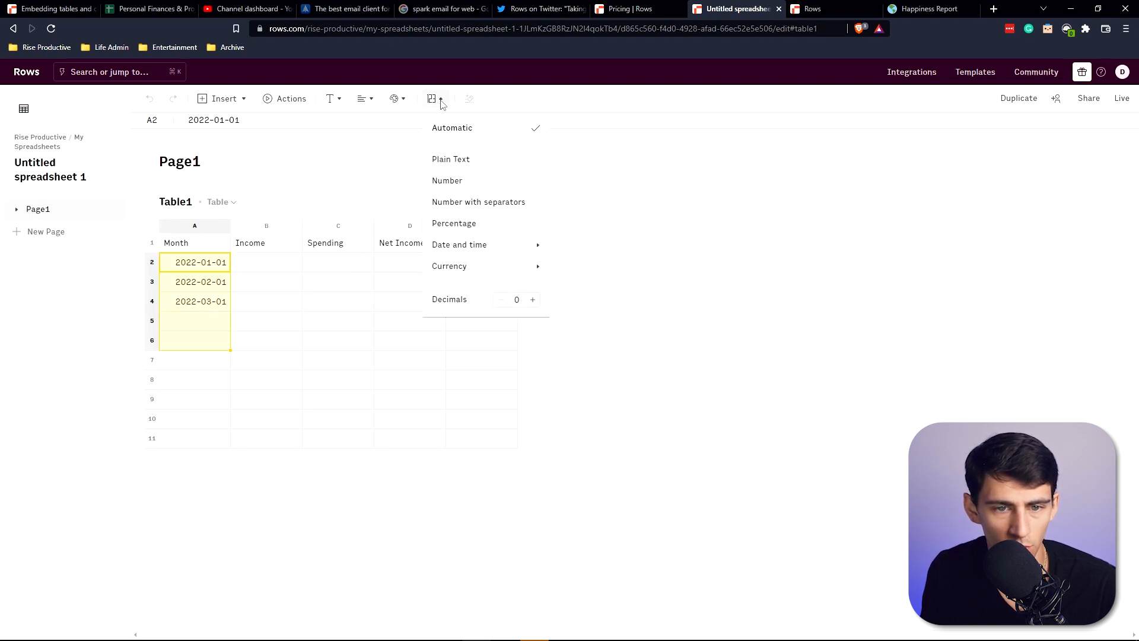
pyautogui.moveTo(459, 245)
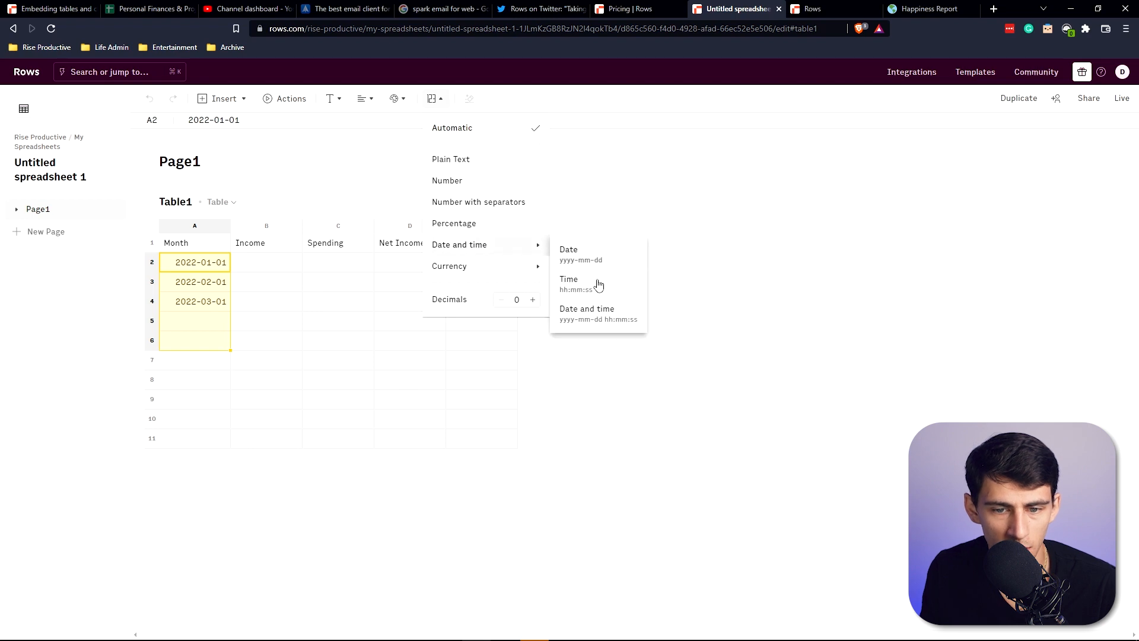
pyautogui.click(587, 308)
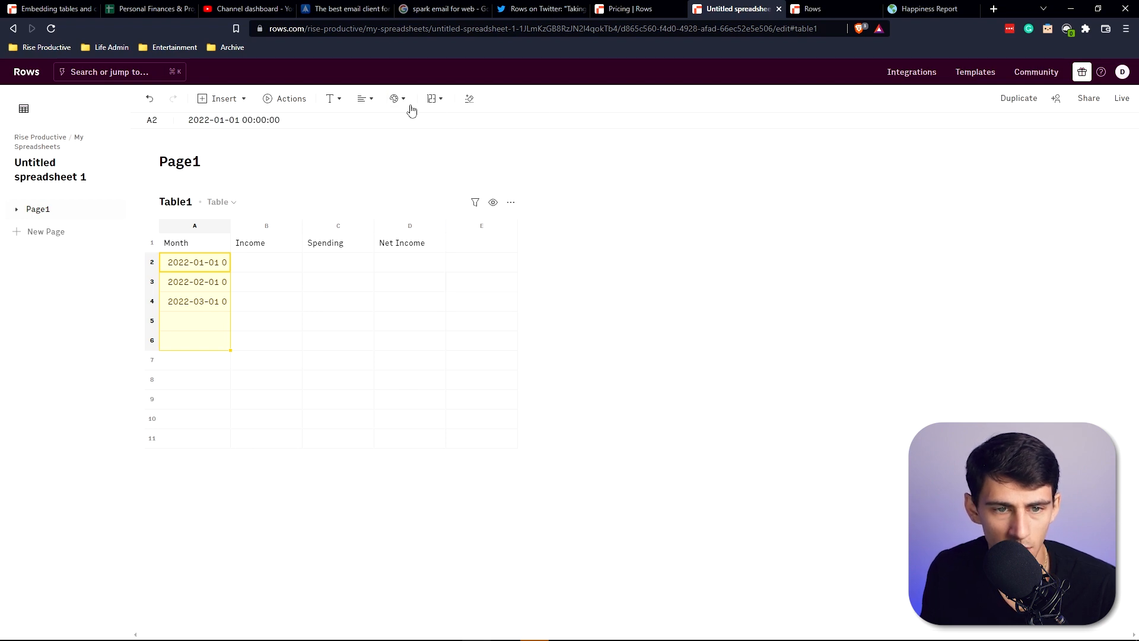
pyautogui.click(434, 98)
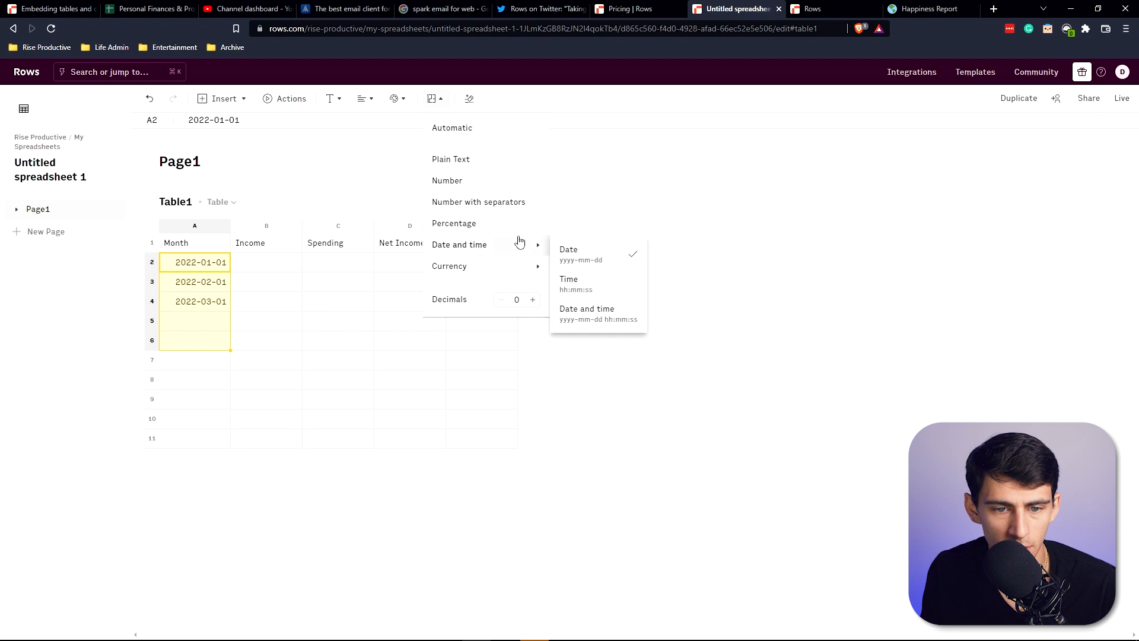
pyautogui.click(243, 269)
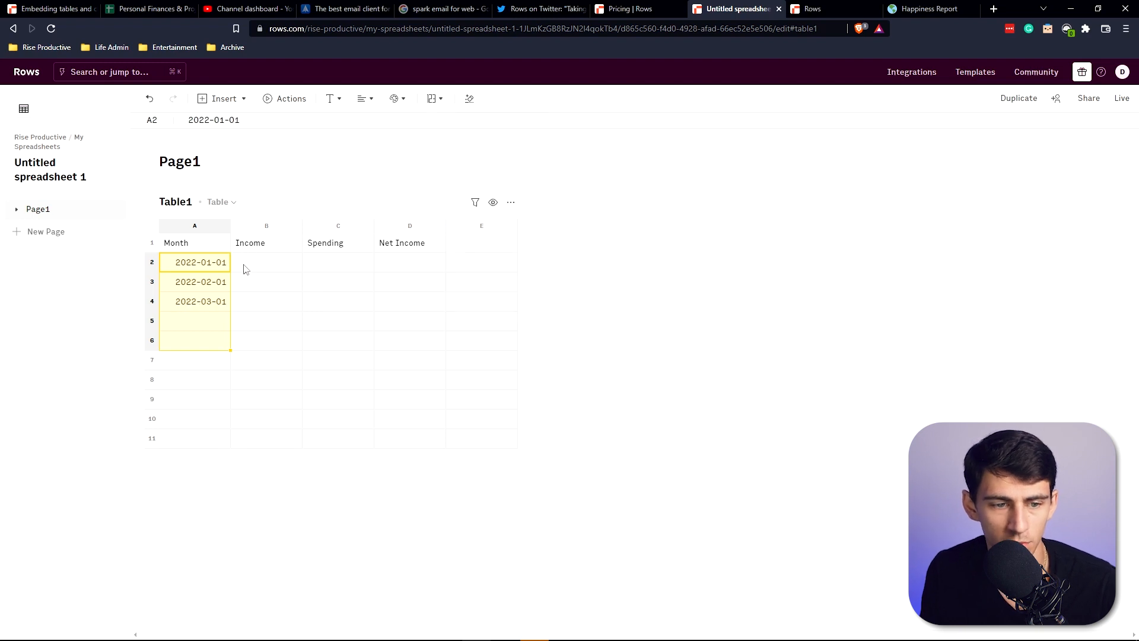
pyautogui.click(266, 262)
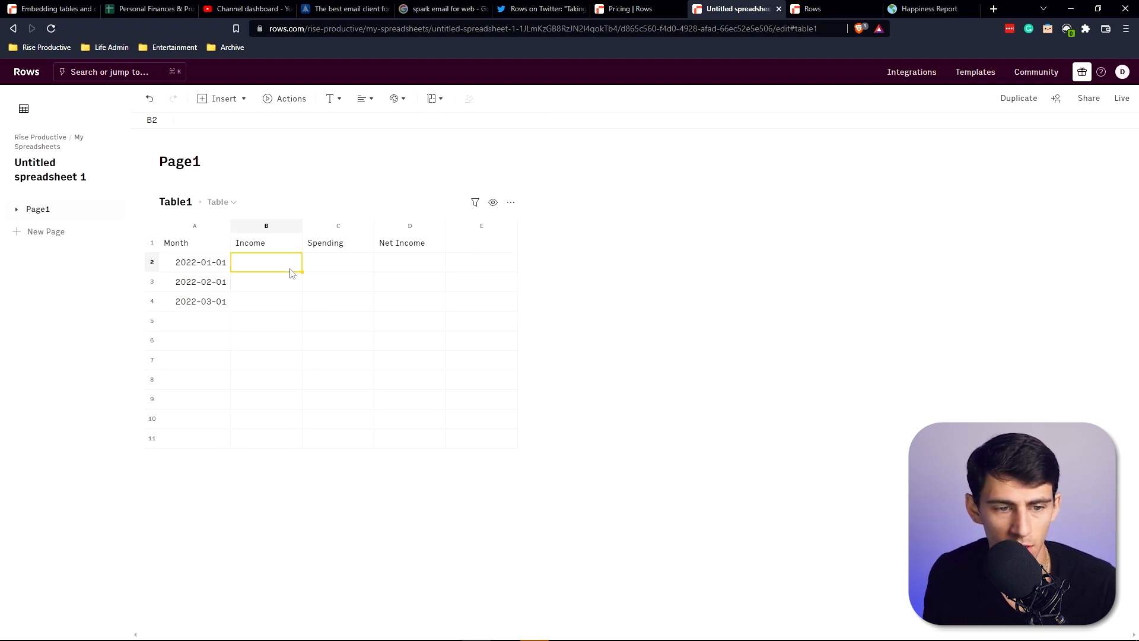
# Enter January income 5000, spending 3000 and net income formula =B2-C2
pyautogui.write('5000')
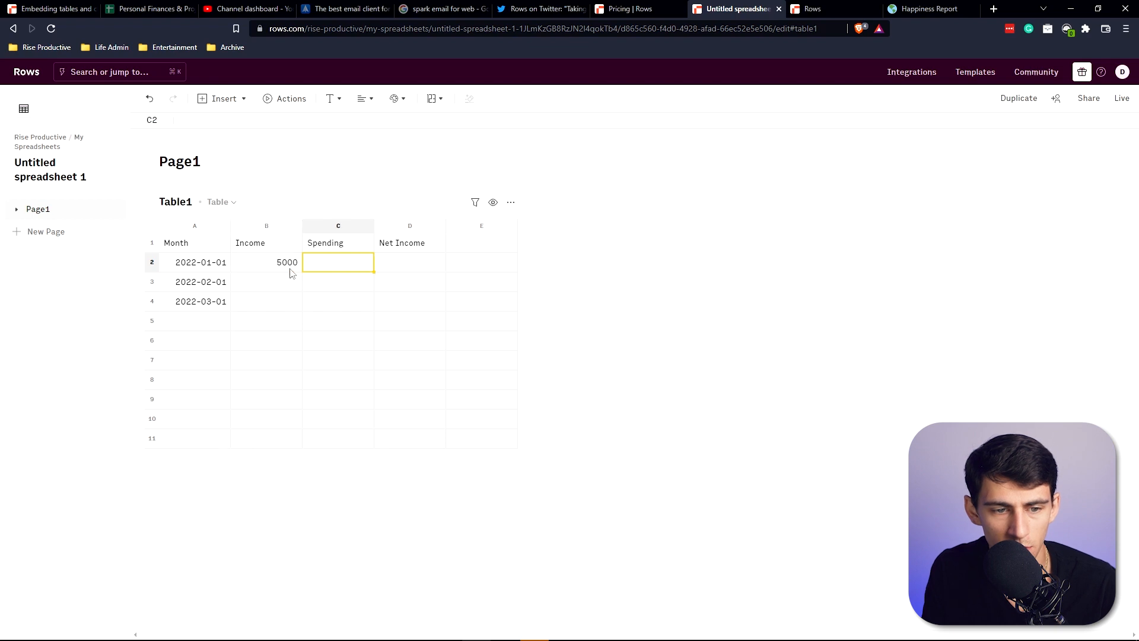
pyautogui.write('3000')
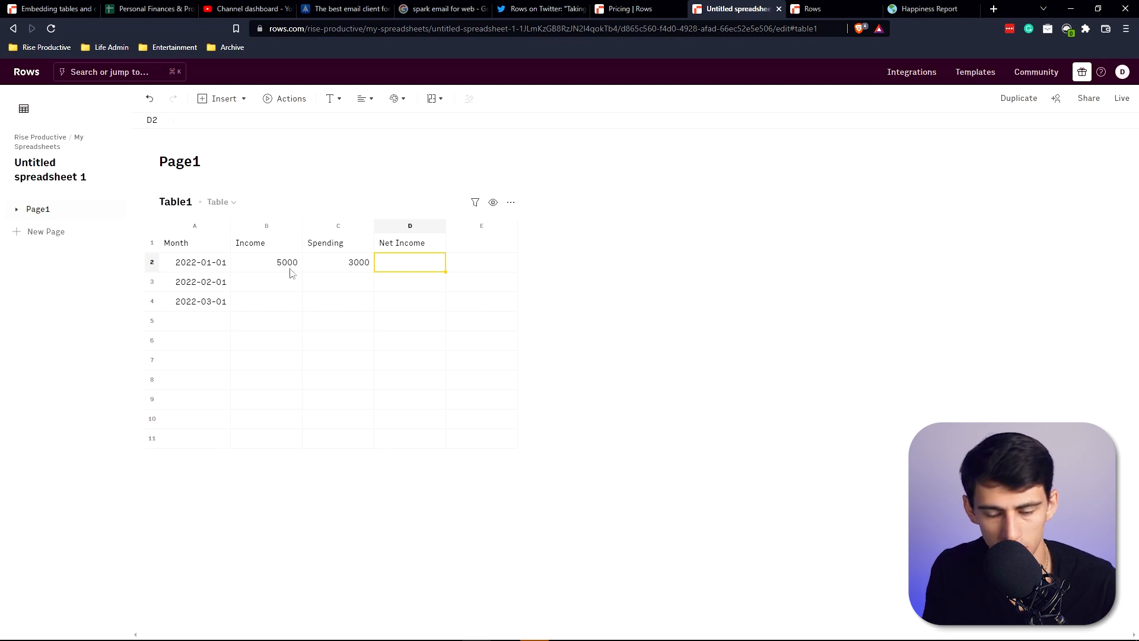
pyautogui.write('=B2')
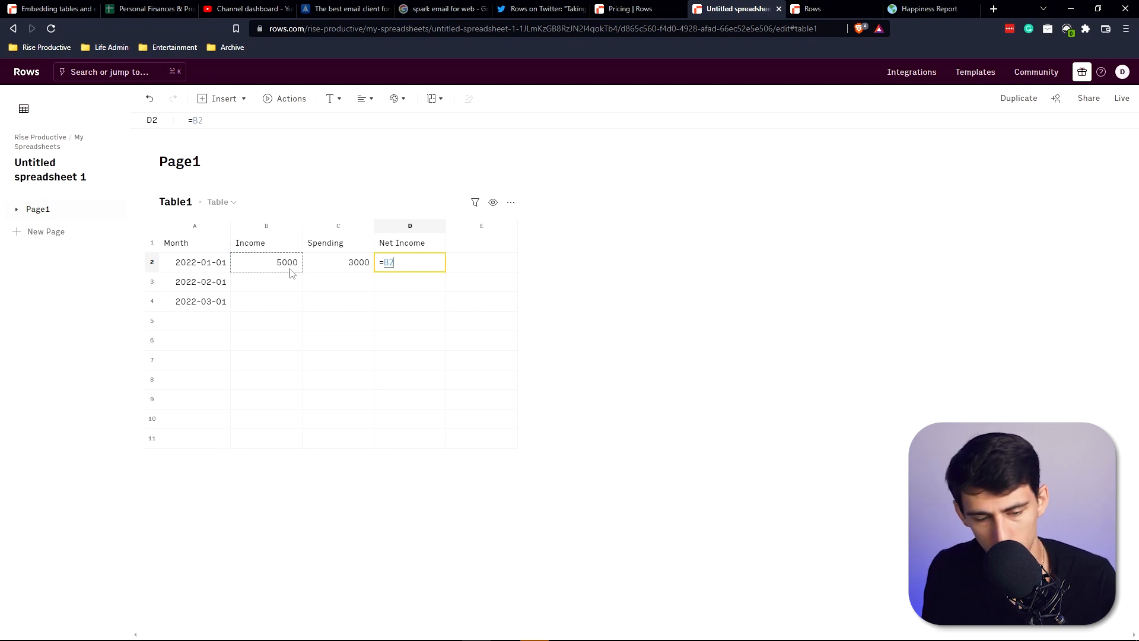
pyautogui.write('-C2')
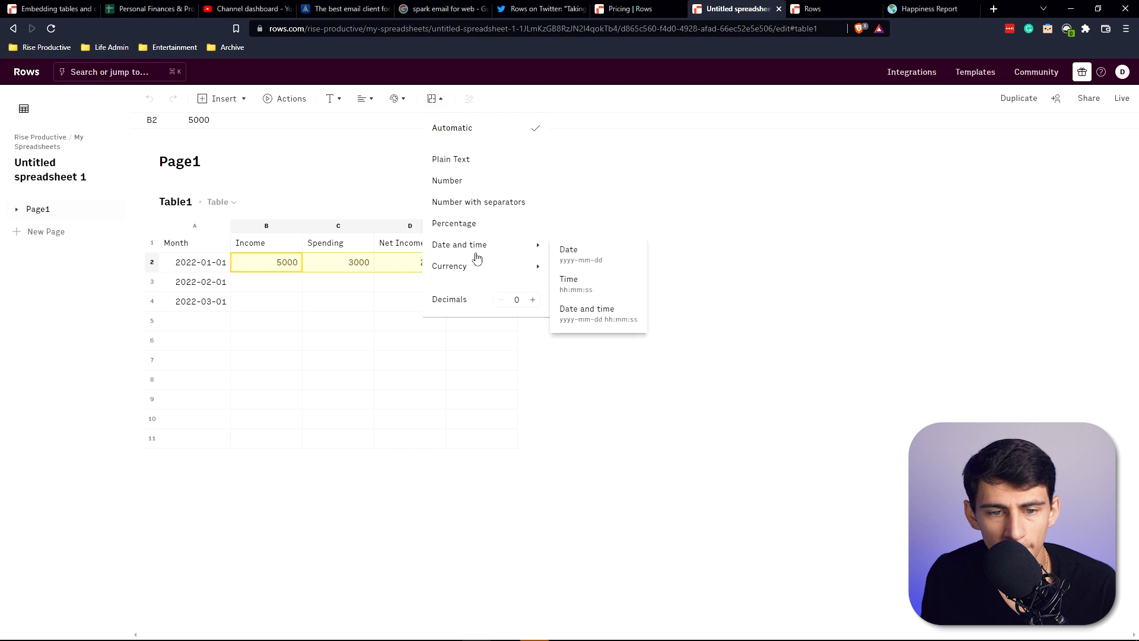
# Format January's three figures as currency with zero decimal places
pyautogui.click(449, 265)
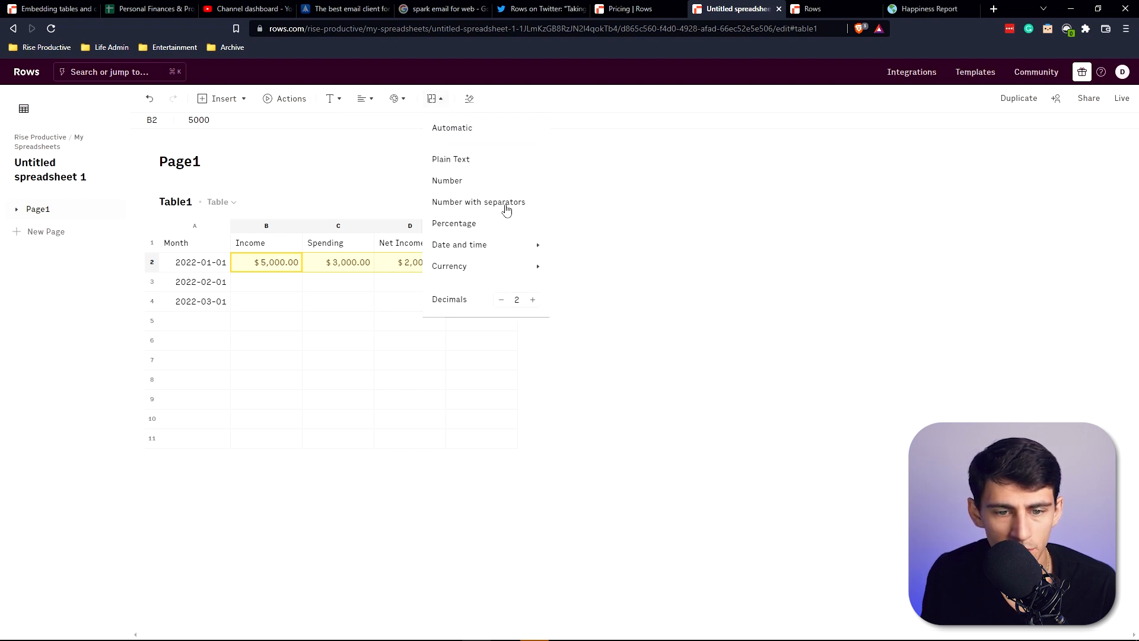
pyautogui.click(500, 299)
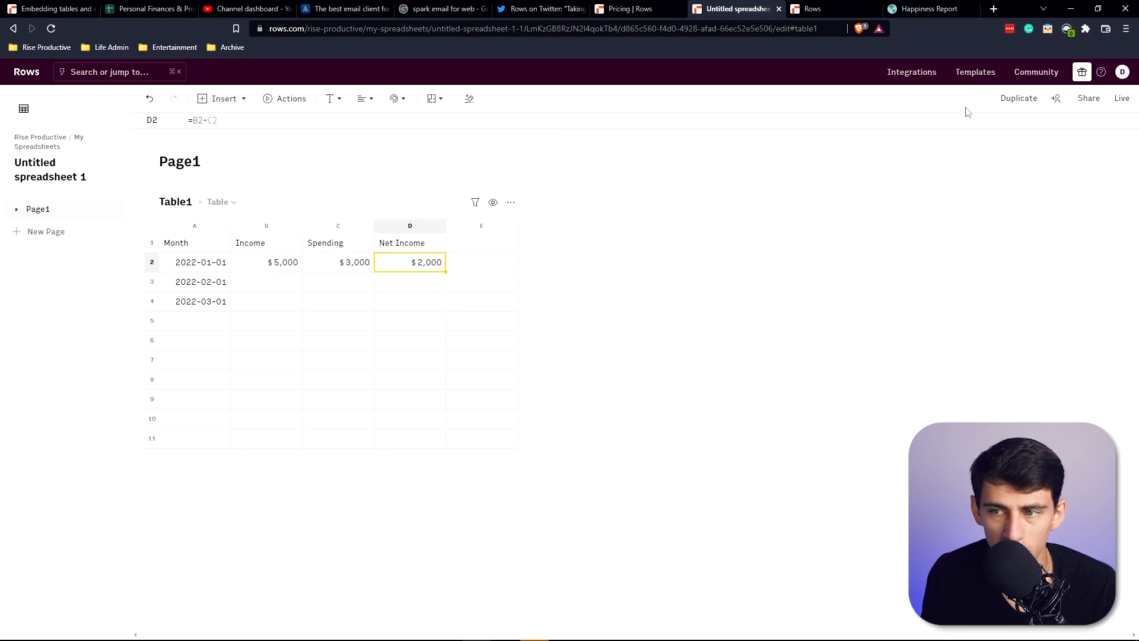
pyautogui.click(433, 98)
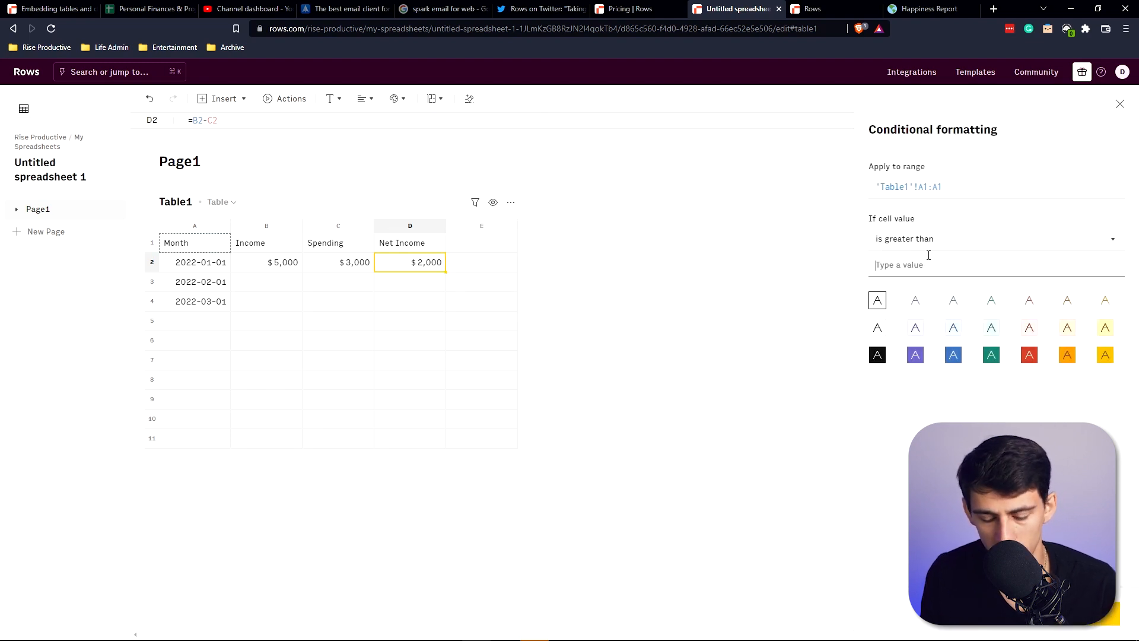
# Add a green 'is greater than 0' conditional rule covering Net Income D2:D4
pyautogui.write('0')
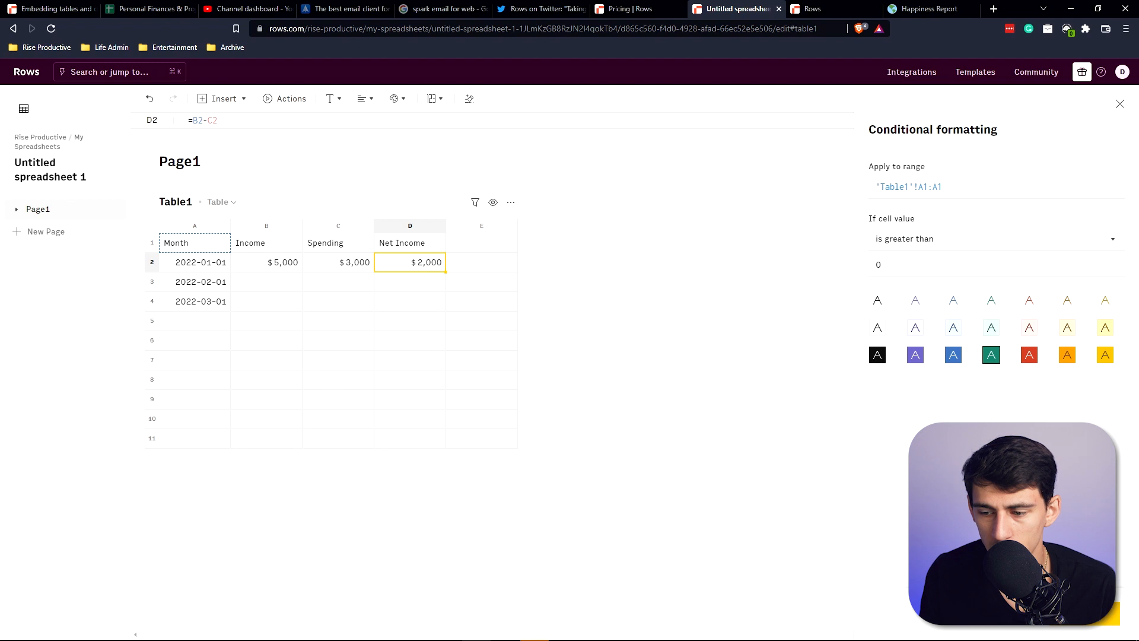
pyautogui.click(922, 187)
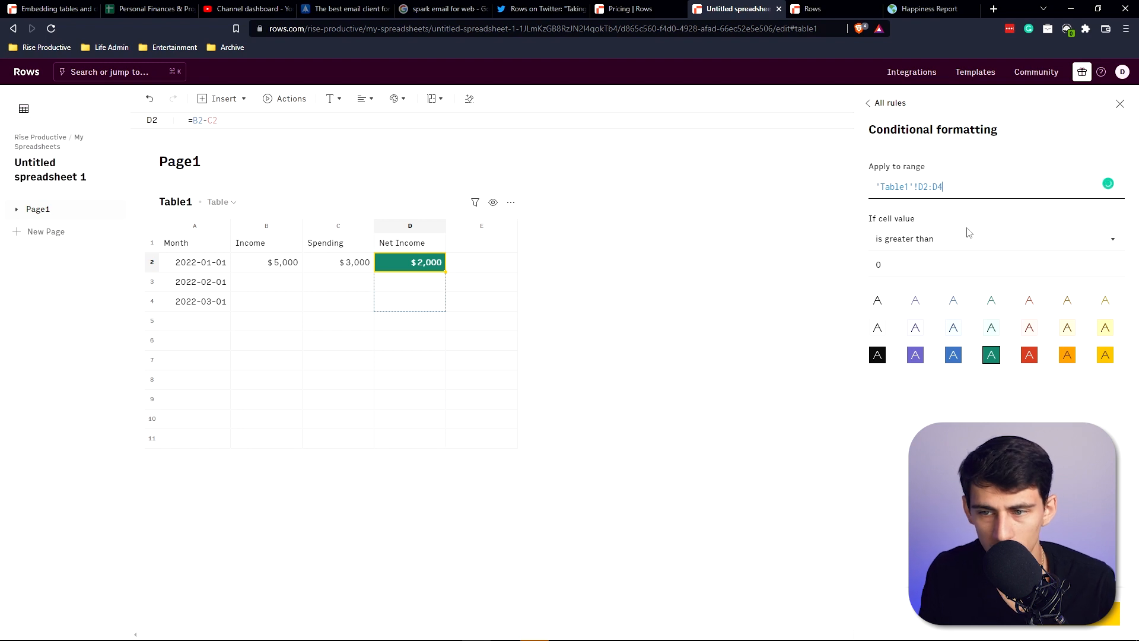
pyautogui.click(885, 103)
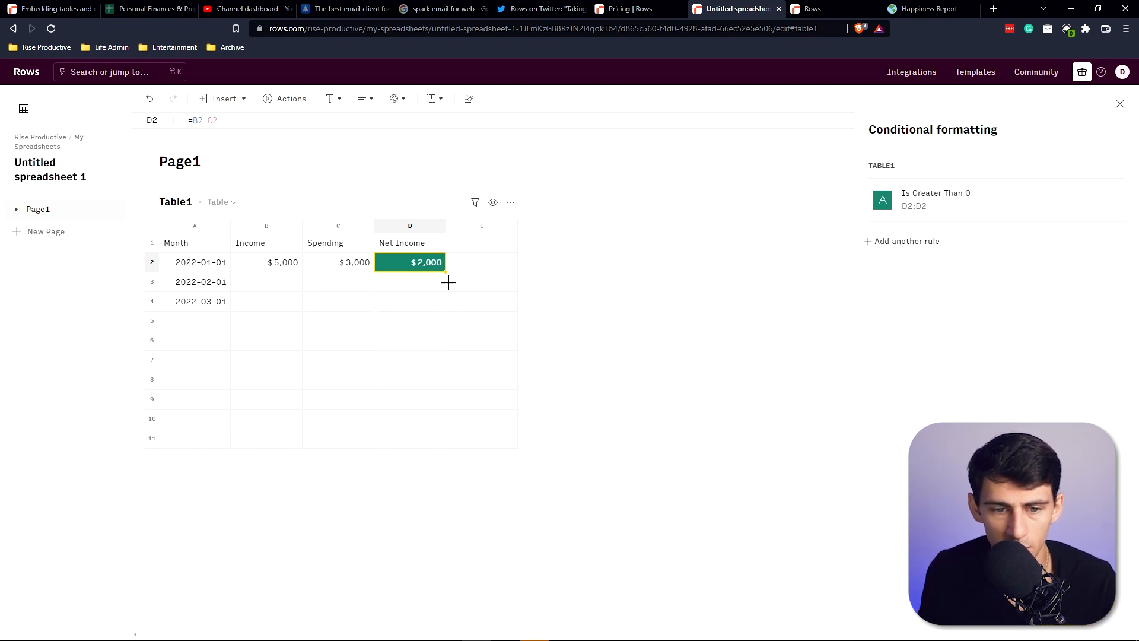
pyautogui.click(935, 199)
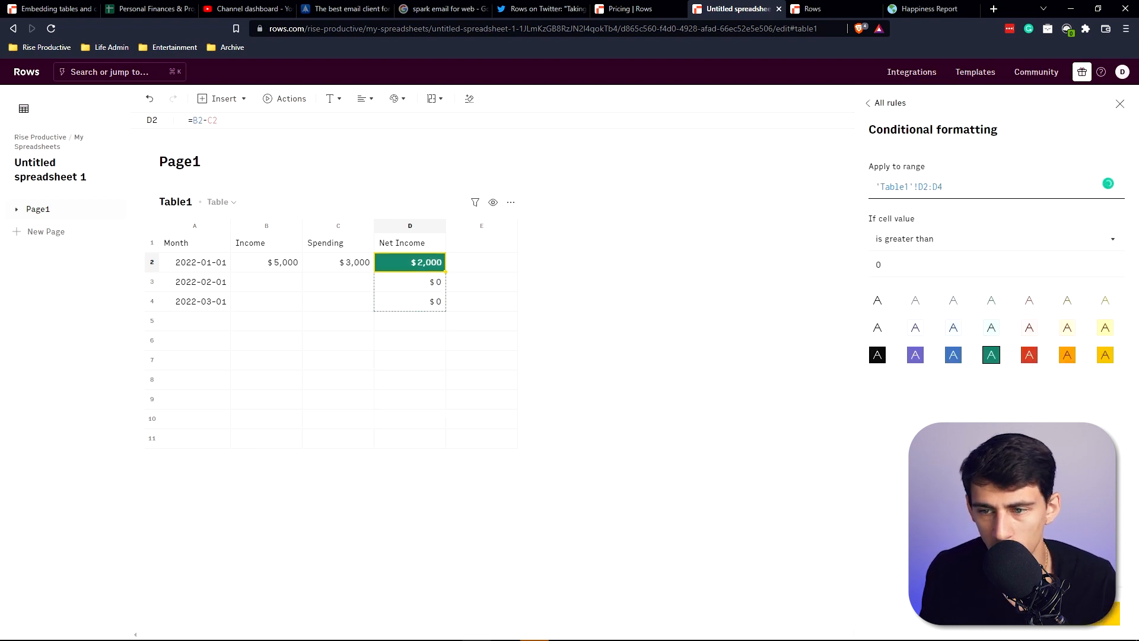
# Enter the February and March income and spending figures
pyautogui.write('40')
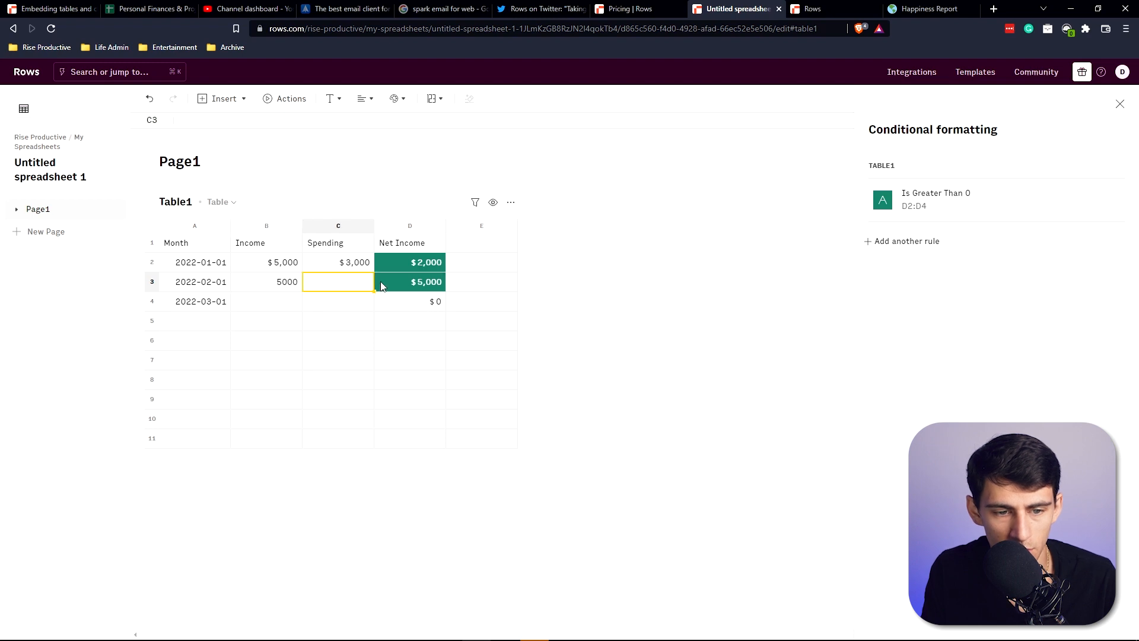
pyautogui.write('2000')
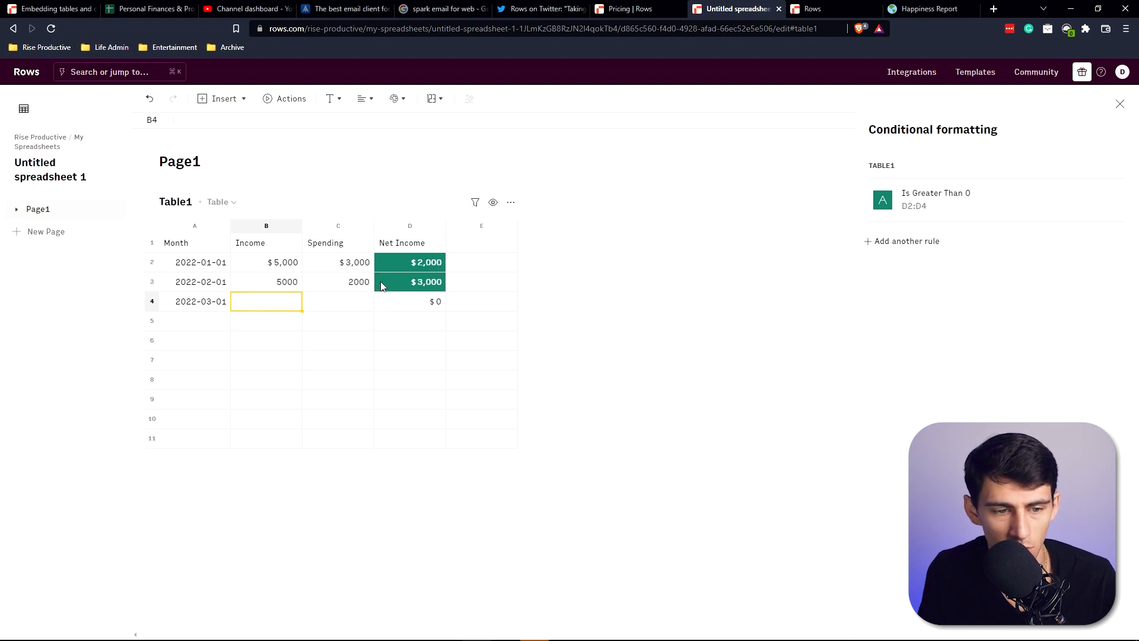
pyautogui.write('5000')
pyautogui.click(338, 301)
pyautogui.write('6000')
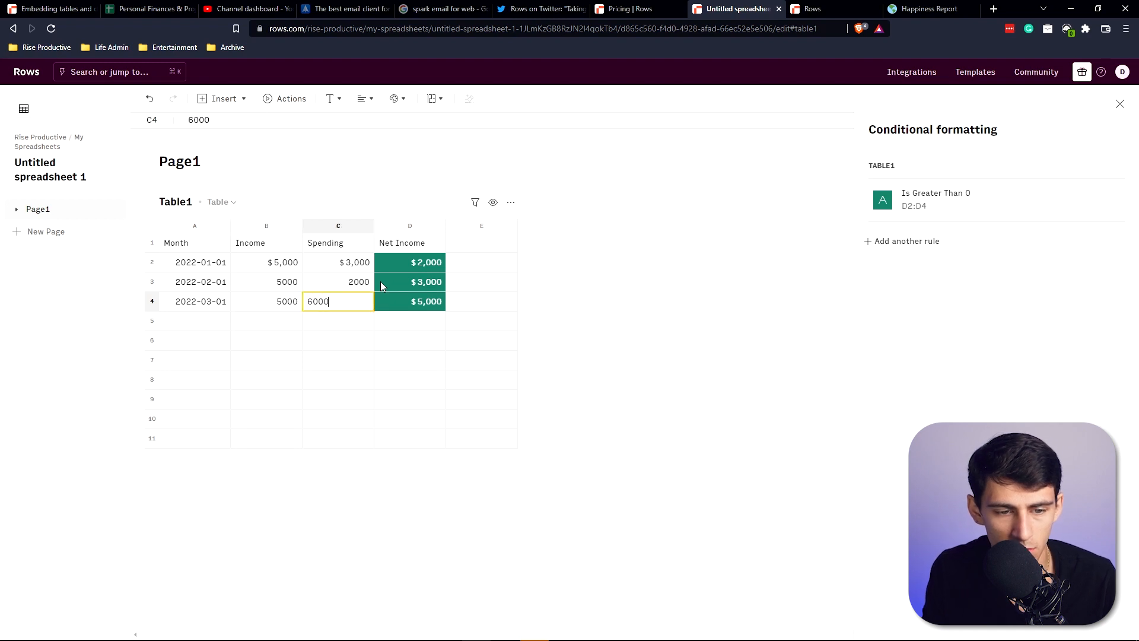
pyautogui.press('Enter')
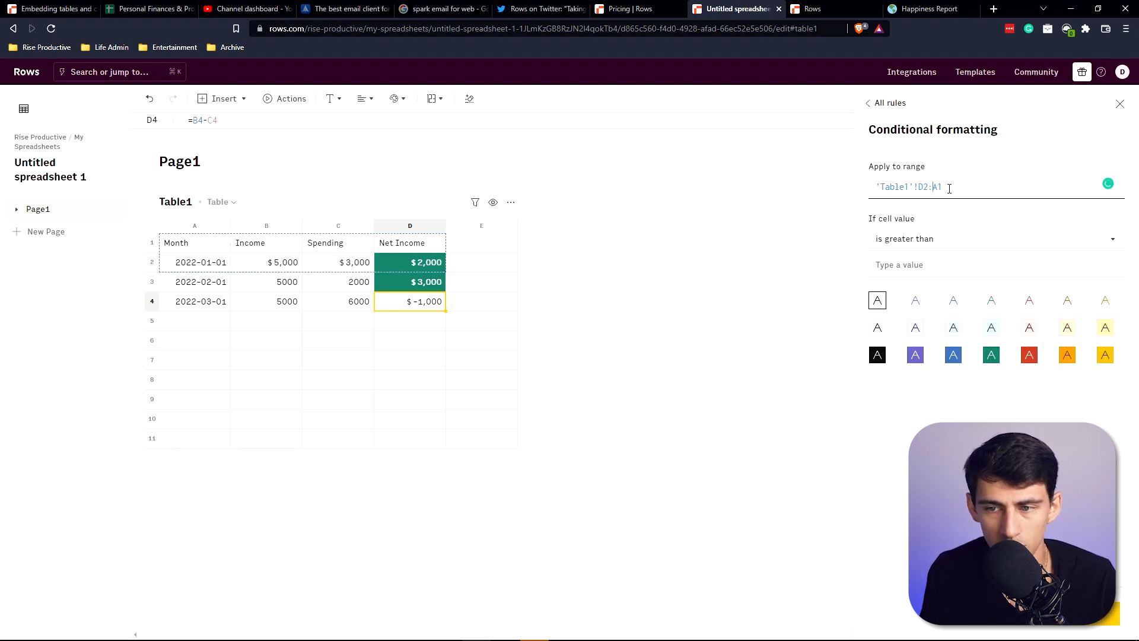
pyautogui.click(995, 238)
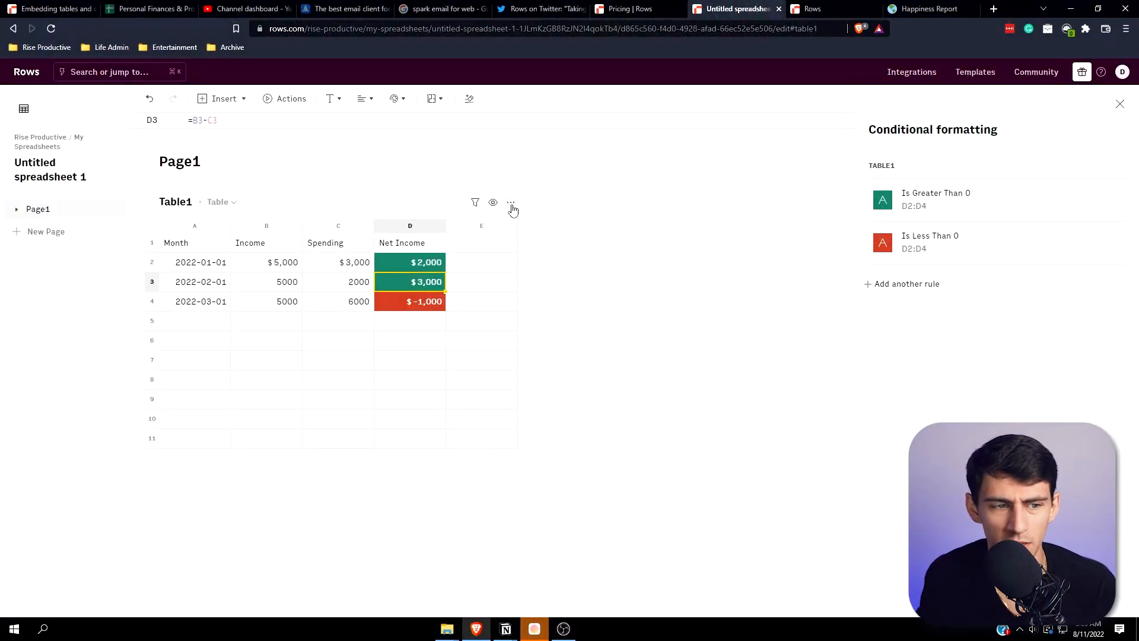
# Try VLOOKUP and SEARCH formulas in A6, ending with an erroring =google formula
pyautogui.write('=vlo')
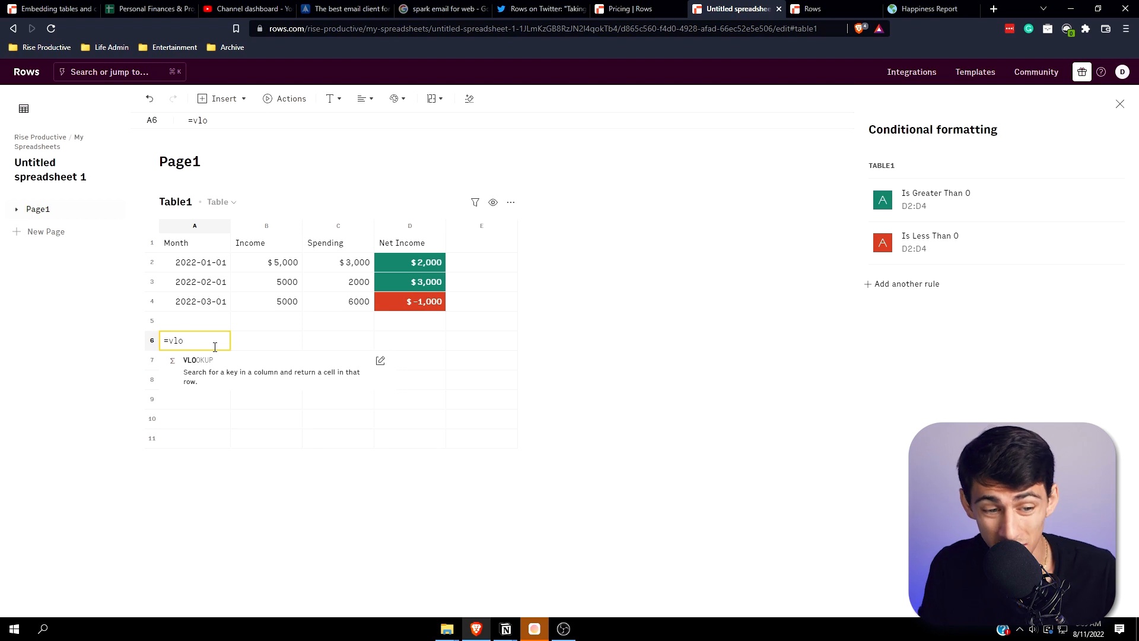
pyautogui.write('=i')
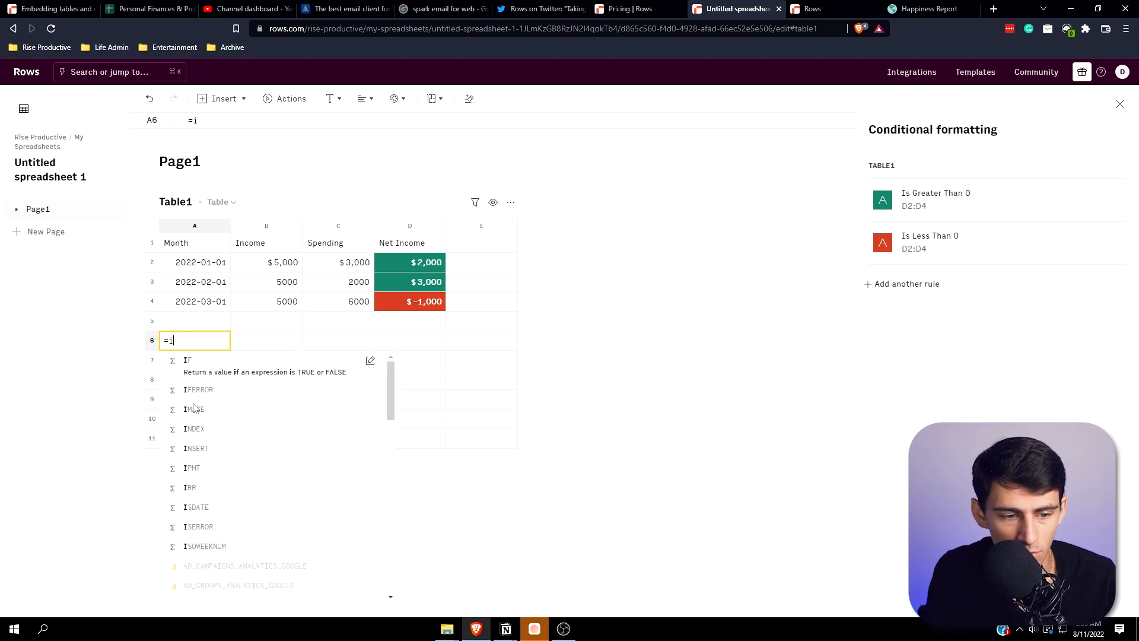
pyautogui.press('Escape')
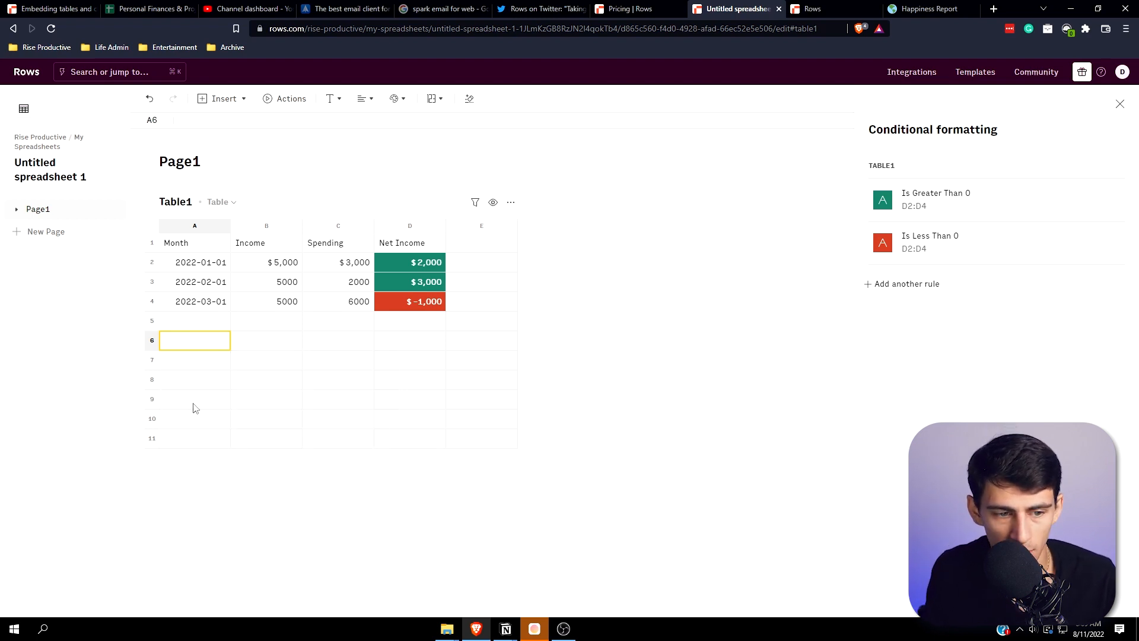
pyautogui.write('=search')
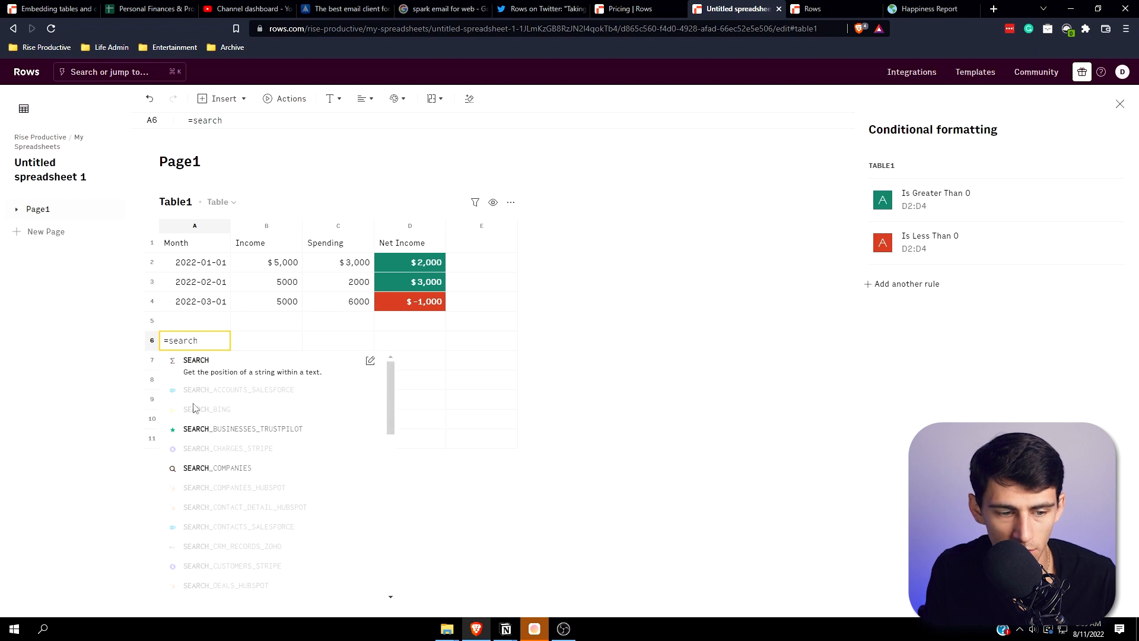
pyautogui.scroll(-3)
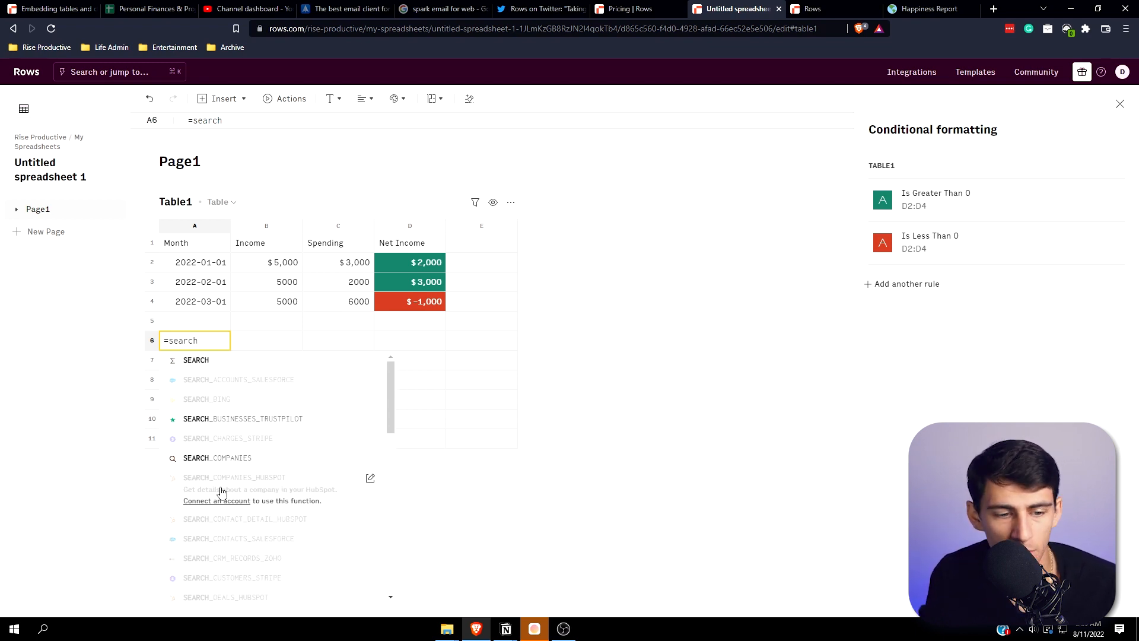
pyautogui.write('google')
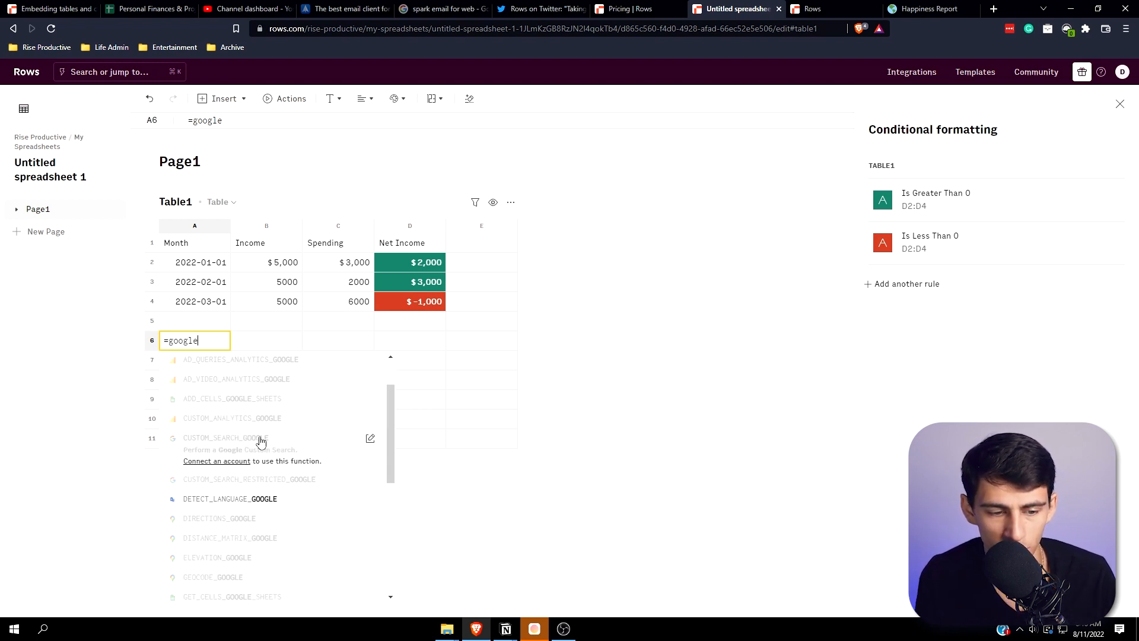
pyautogui.scroll(-3)
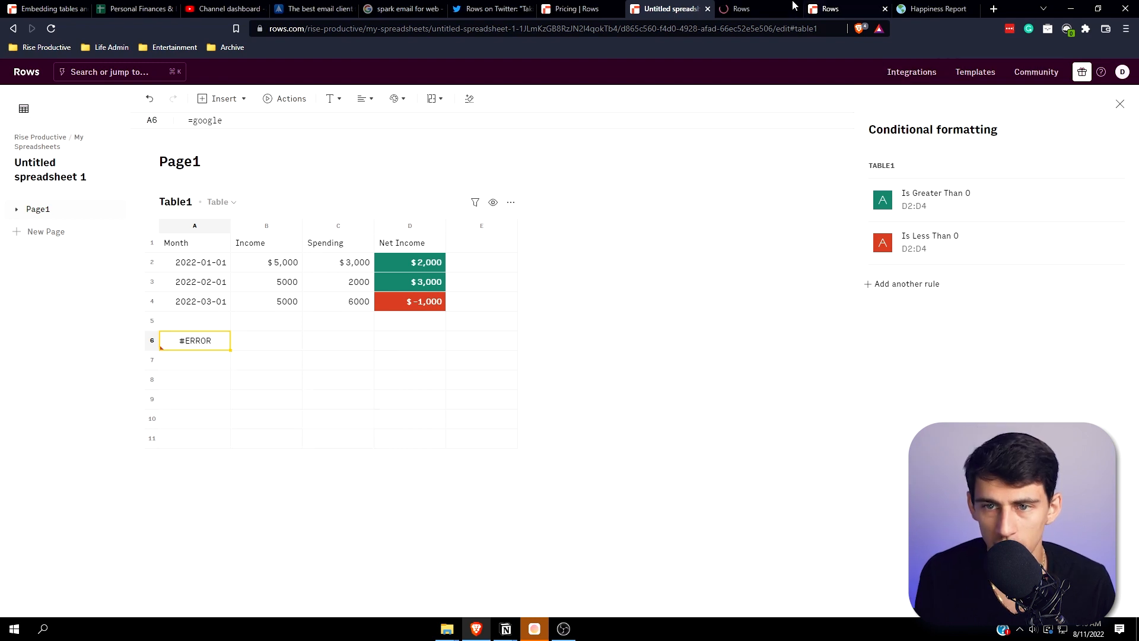
# Browse the integrations directory, search 'google ads', then bring up the templates gallery
pyautogui.click(741, 8)
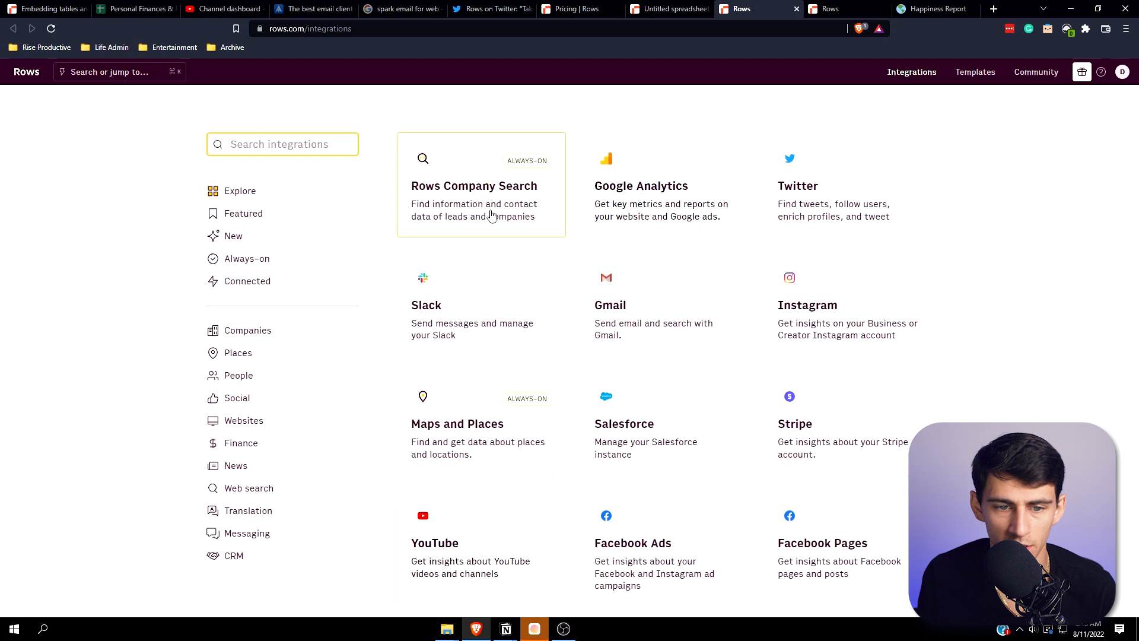
pyautogui.scroll(-3)
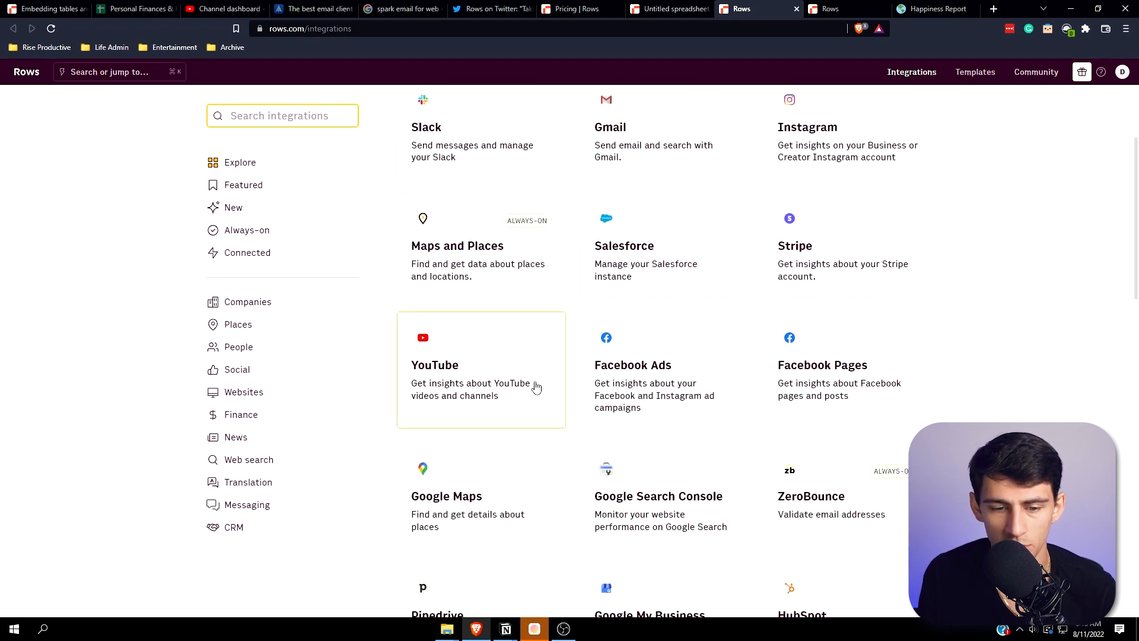
pyautogui.scroll(-3)
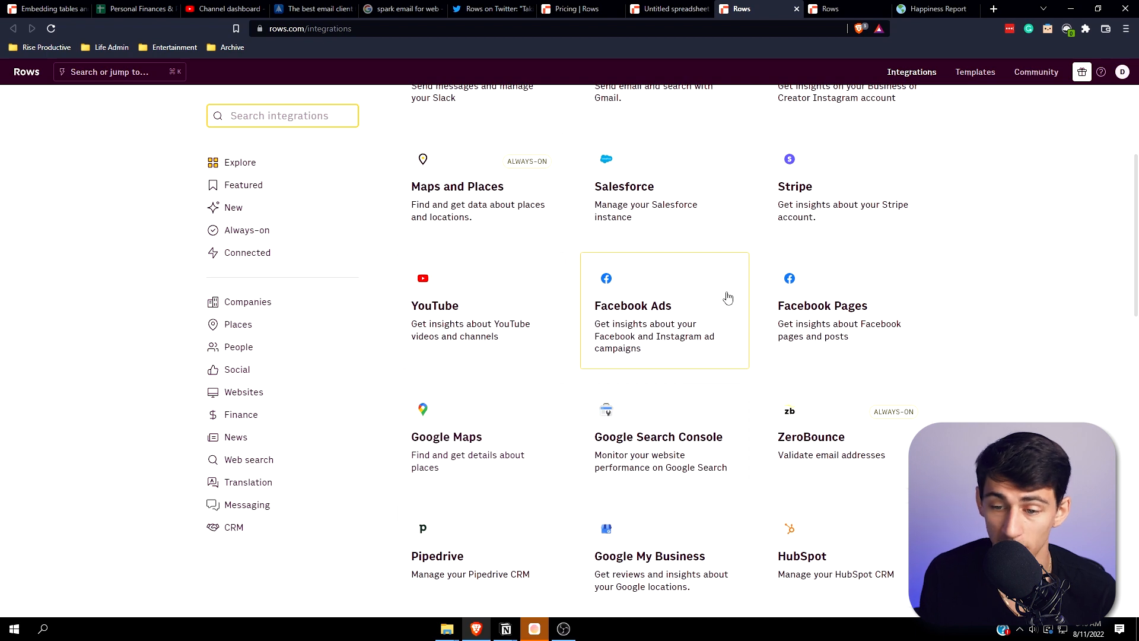
pyautogui.scroll(-3)
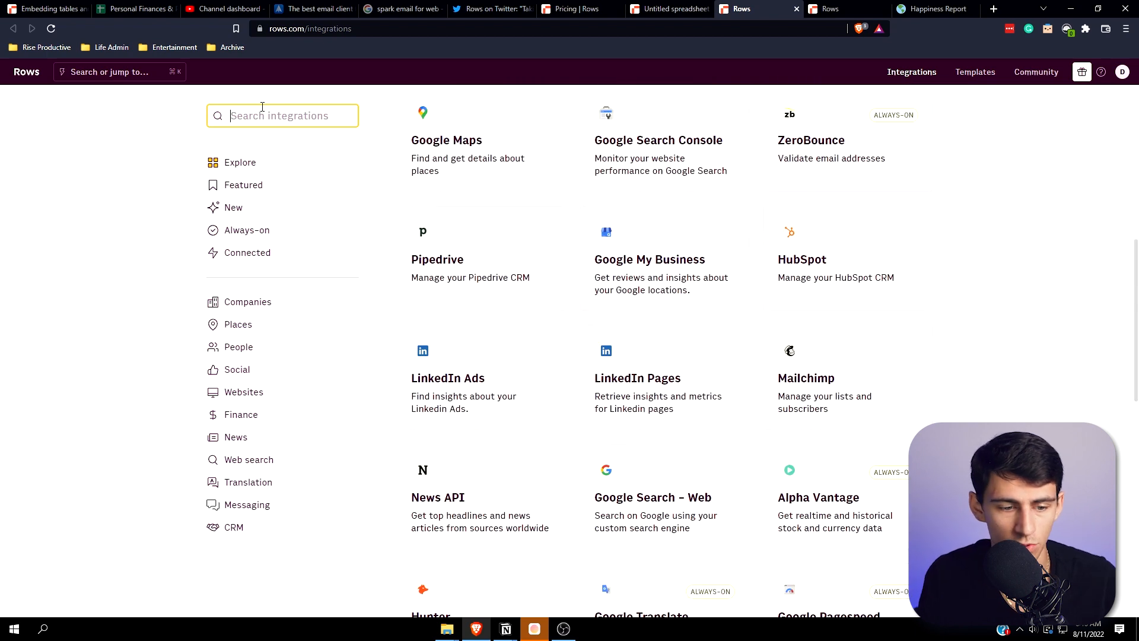
pyautogui.write('google ads')
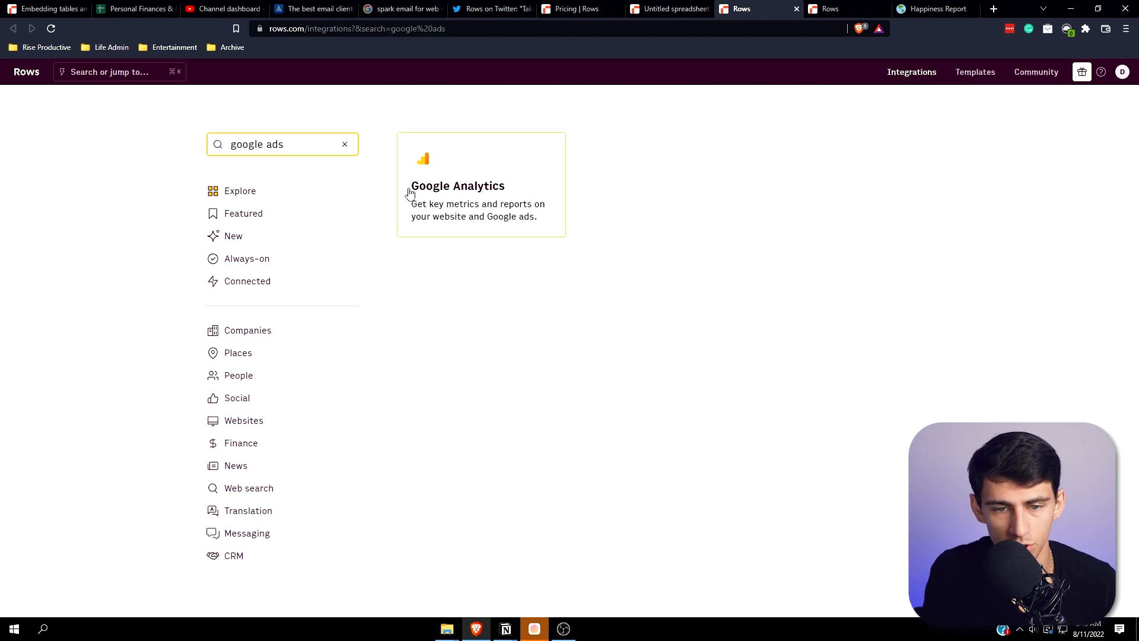
pyautogui.click(667, 9)
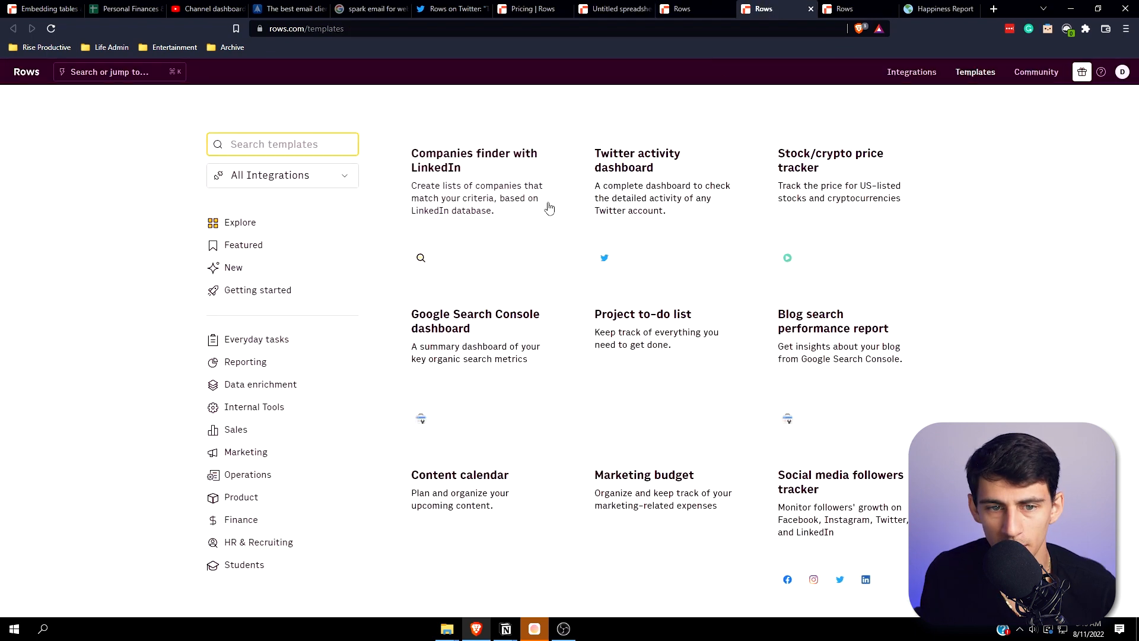
# Create a Marketing budget spreadsheet in My Spreadsheets from the Rows template, then open Share
pyautogui.click(643, 475)
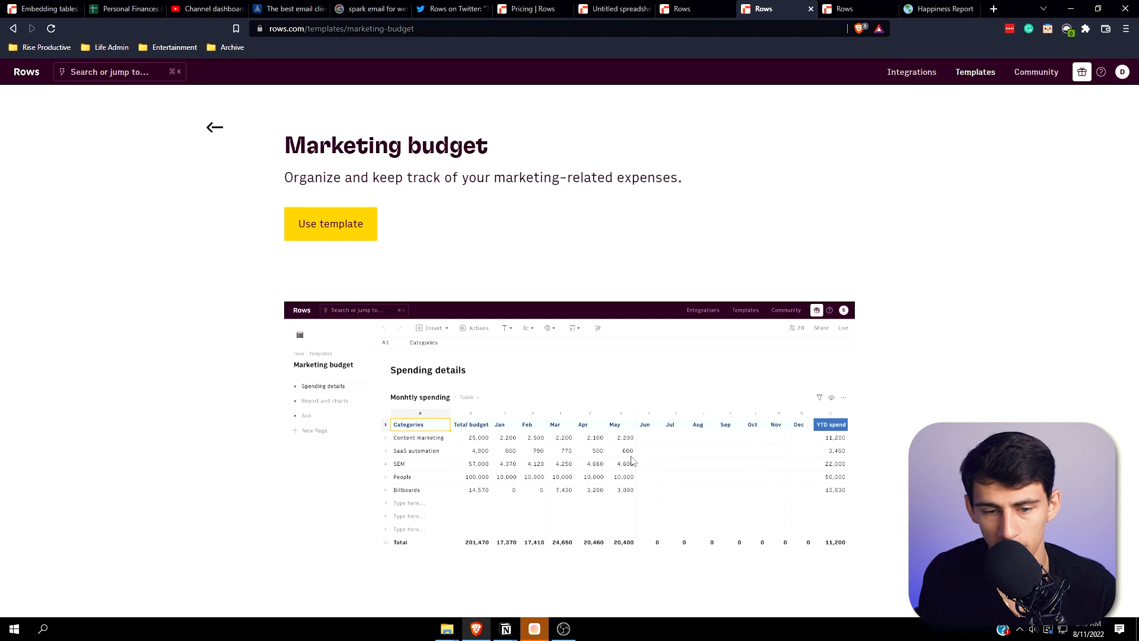
pyautogui.click(330, 223)
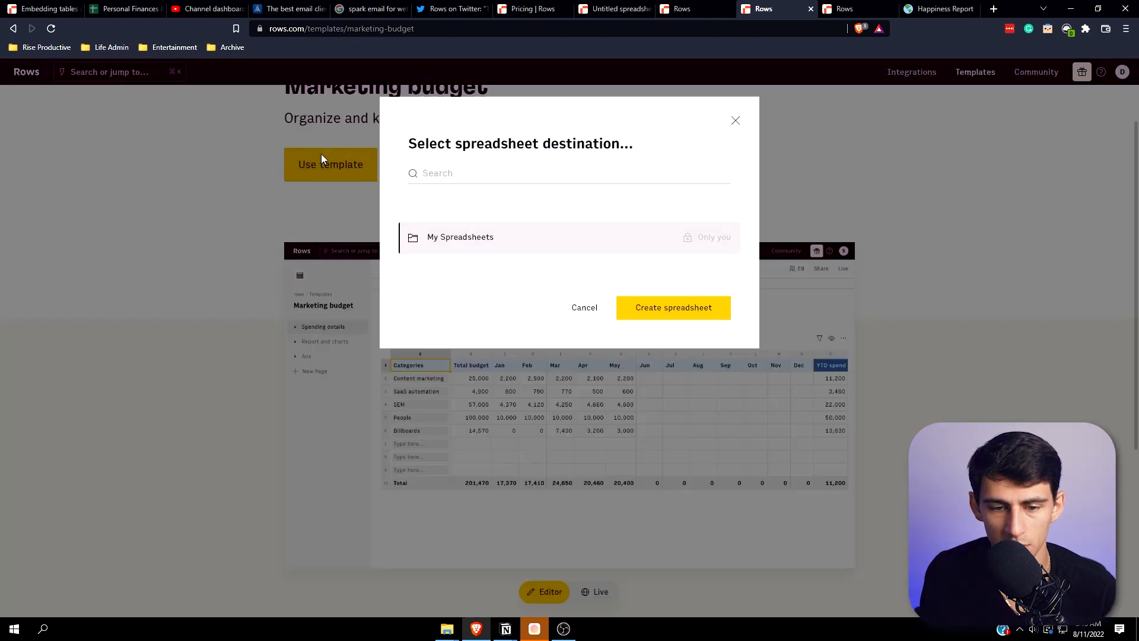
pyautogui.click(672, 307)
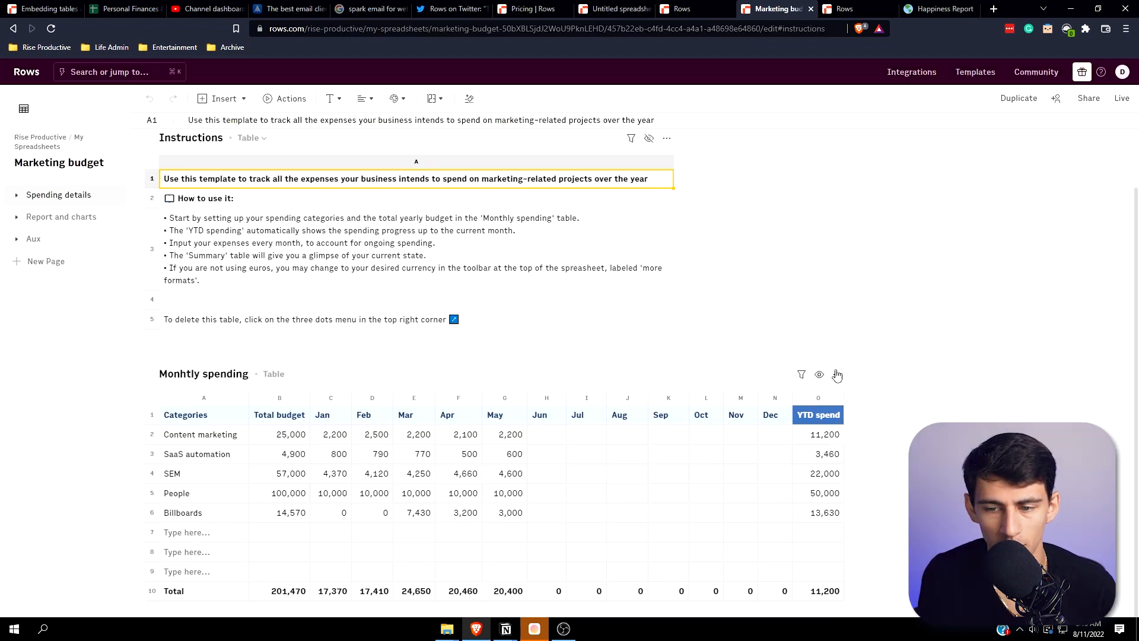
pyautogui.click(1087, 98)
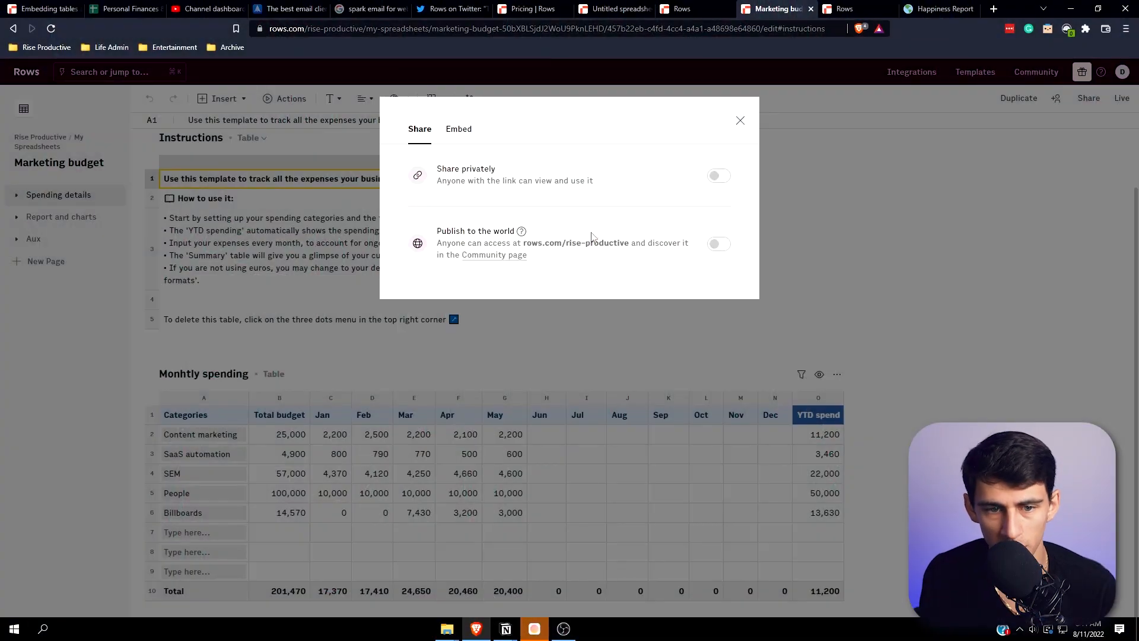
# Share the Marketing budget privately by link, publishing then unpublishing it to the world
pyautogui.click(718, 175)
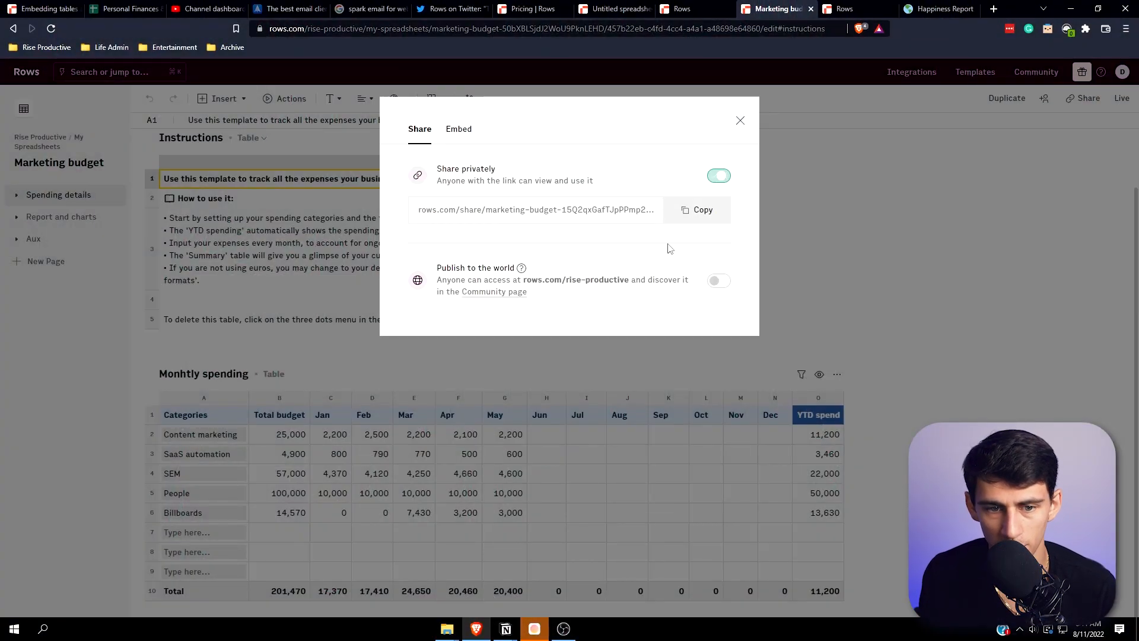
pyautogui.click(695, 210)
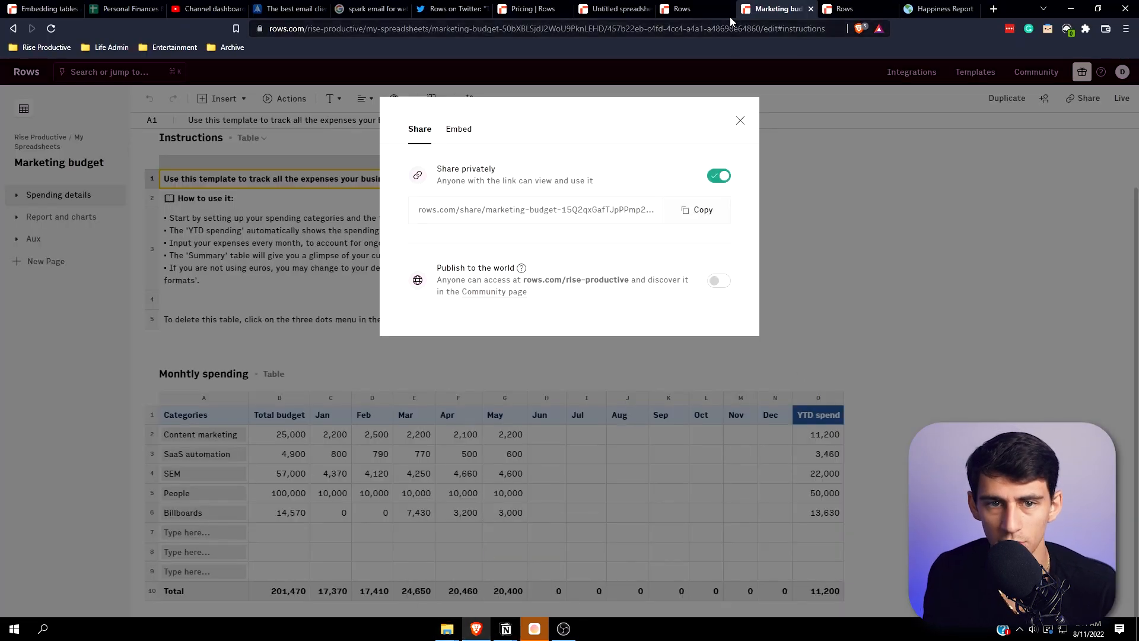
pyautogui.click(718, 281)
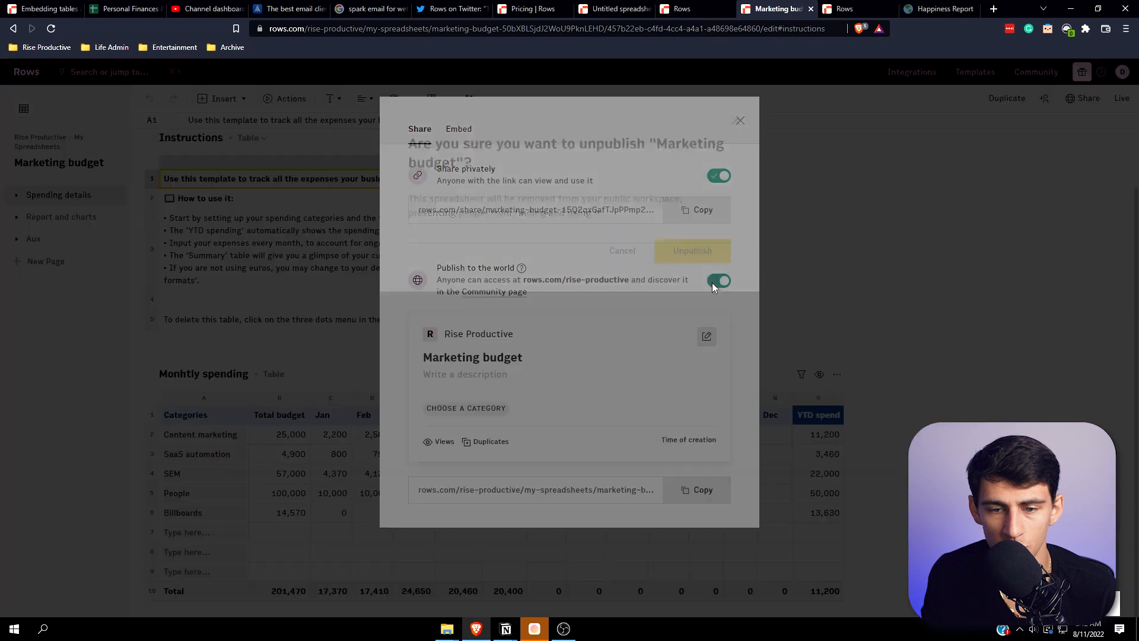
pyautogui.click(621, 250)
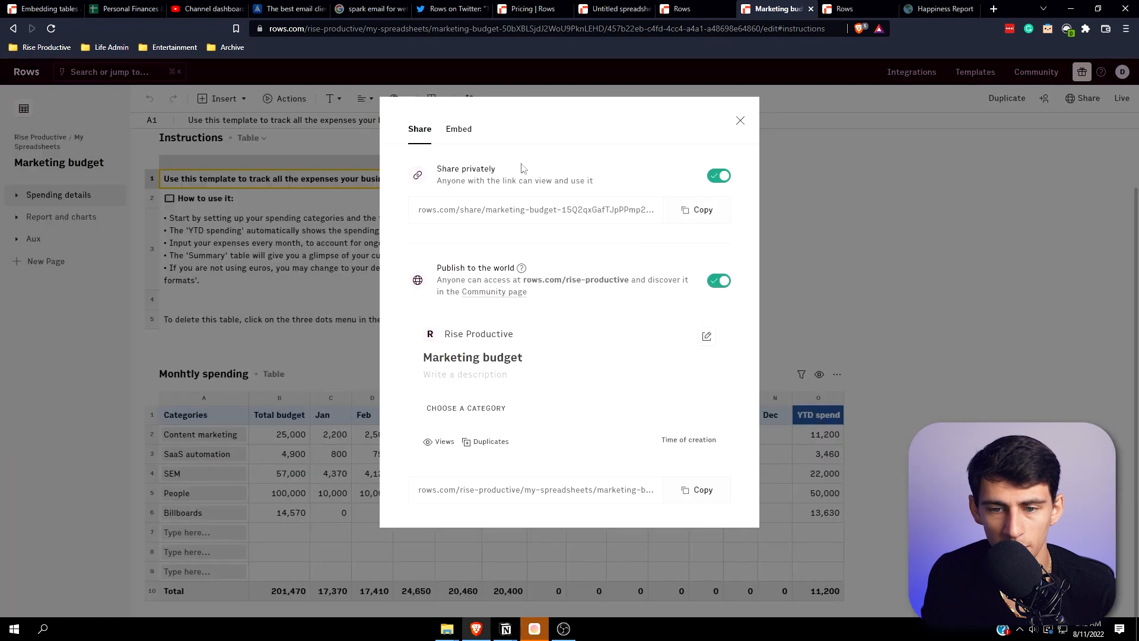
pyautogui.click(718, 281)
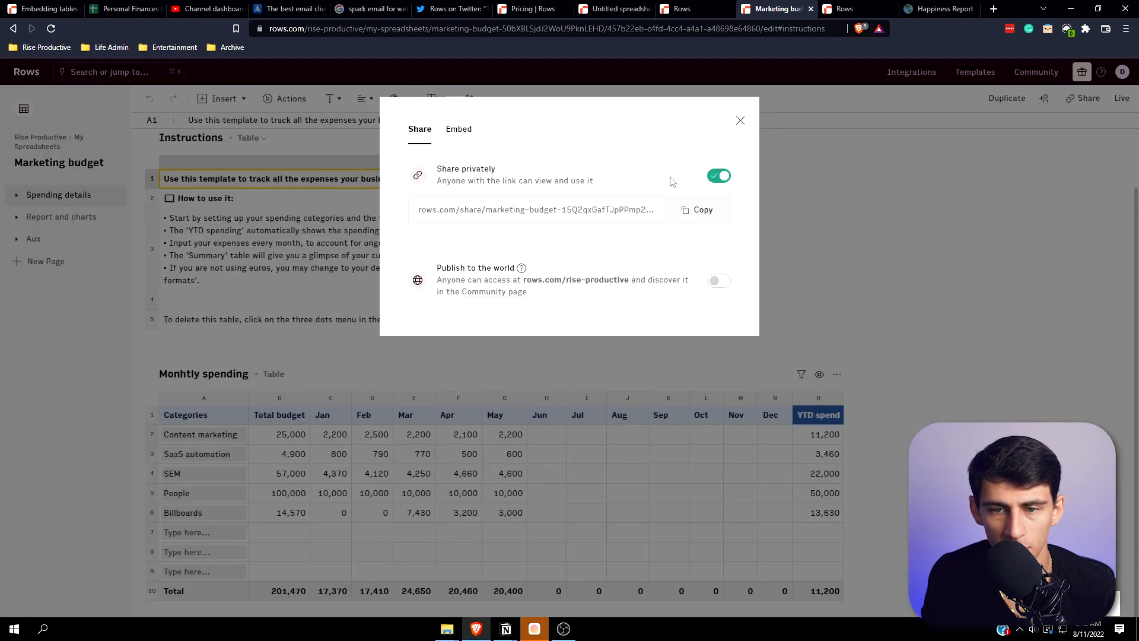
pyautogui.click(459, 128)
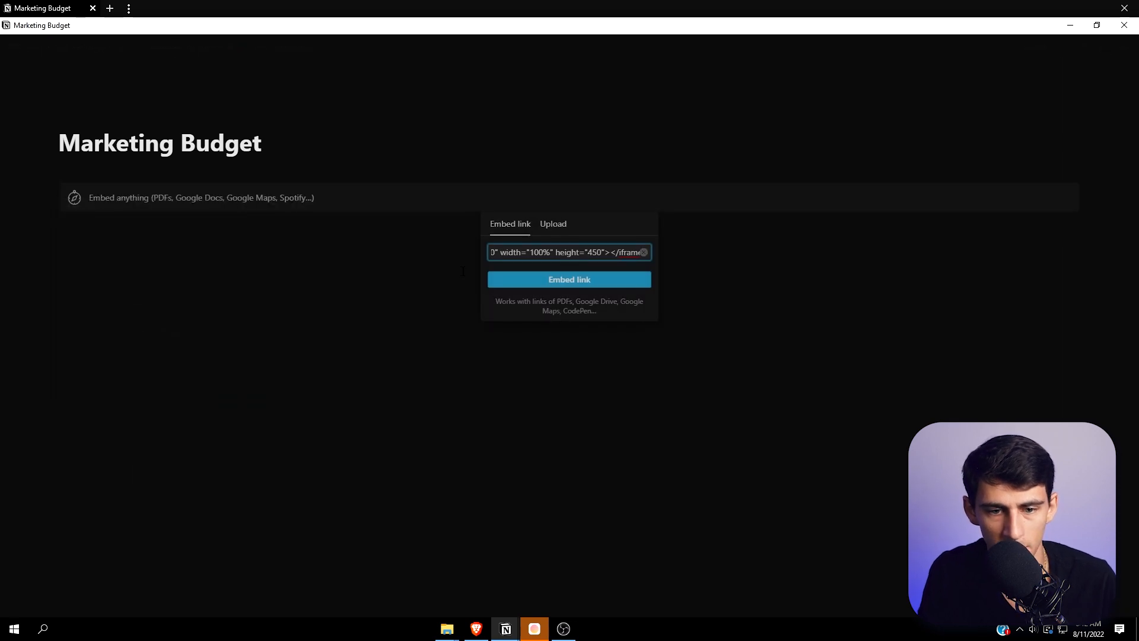
# Embed the pasted Rows iframe code as the Monthly spending table on the Notion page
pyautogui.click(570, 278)
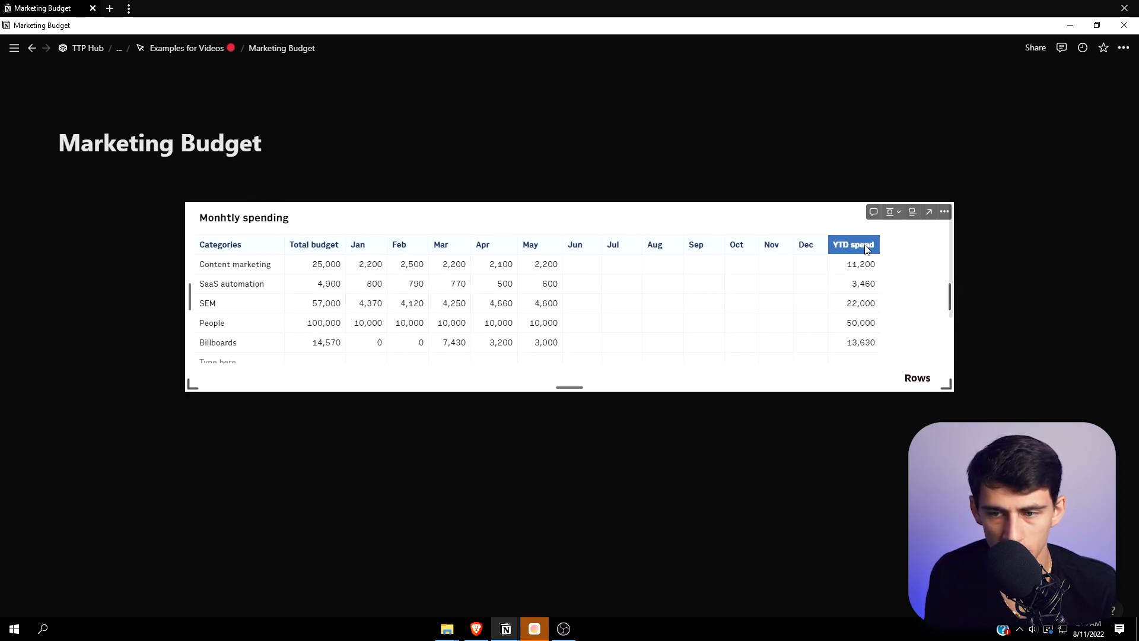
pyautogui.click(944, 211)
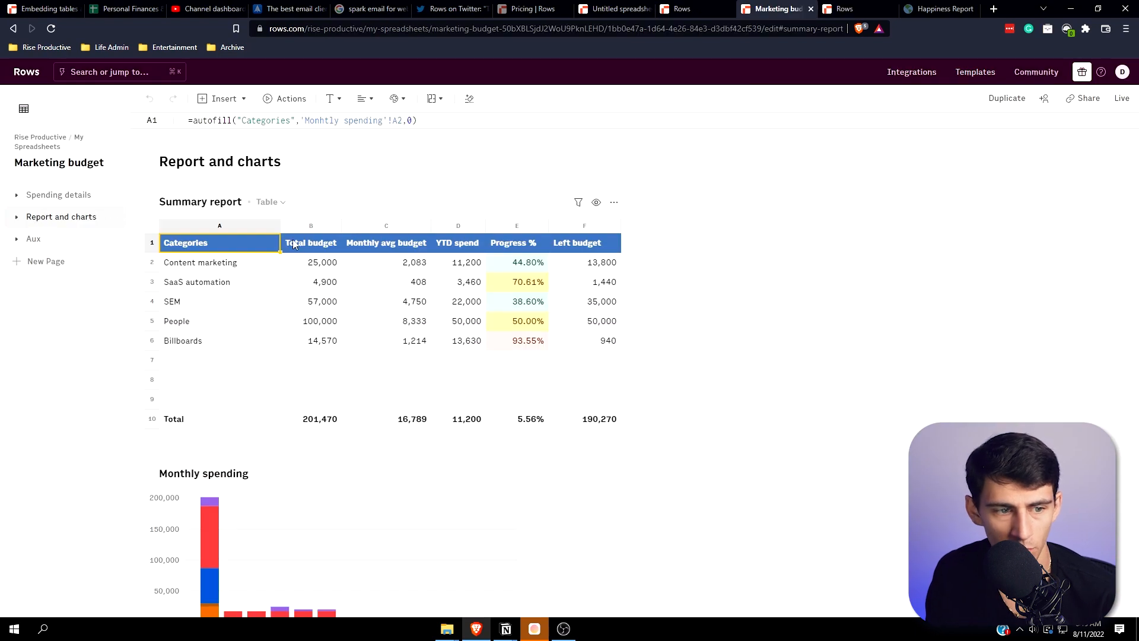
# Get the embed code from the Monthly spending chart's options menu
pyautogui.scroll(-3)
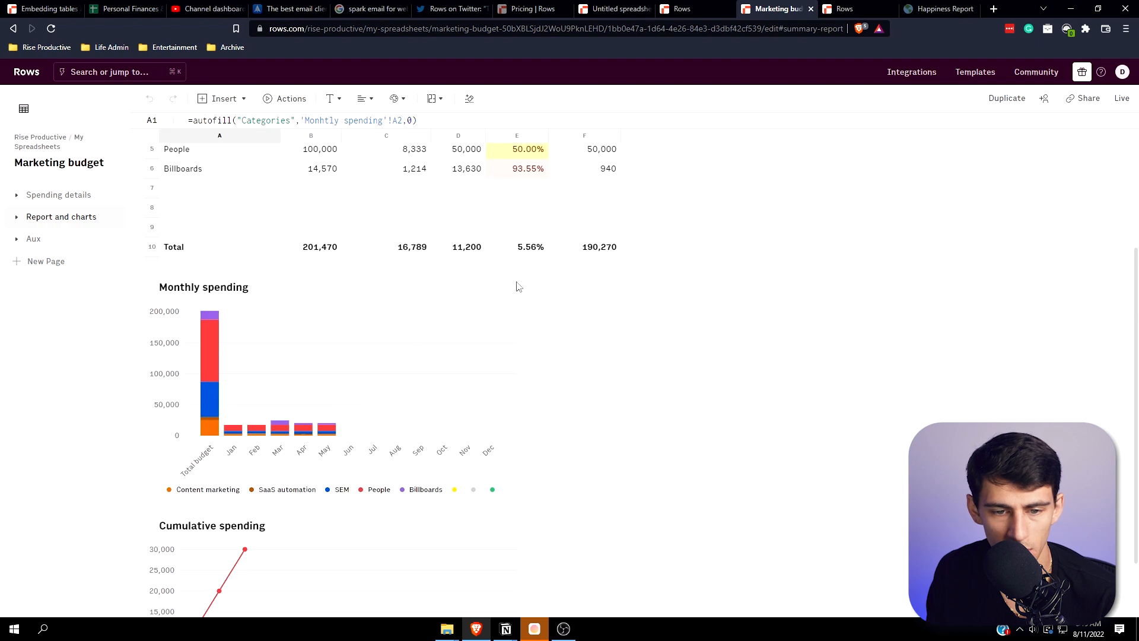
pyautogui.click(511, 287)
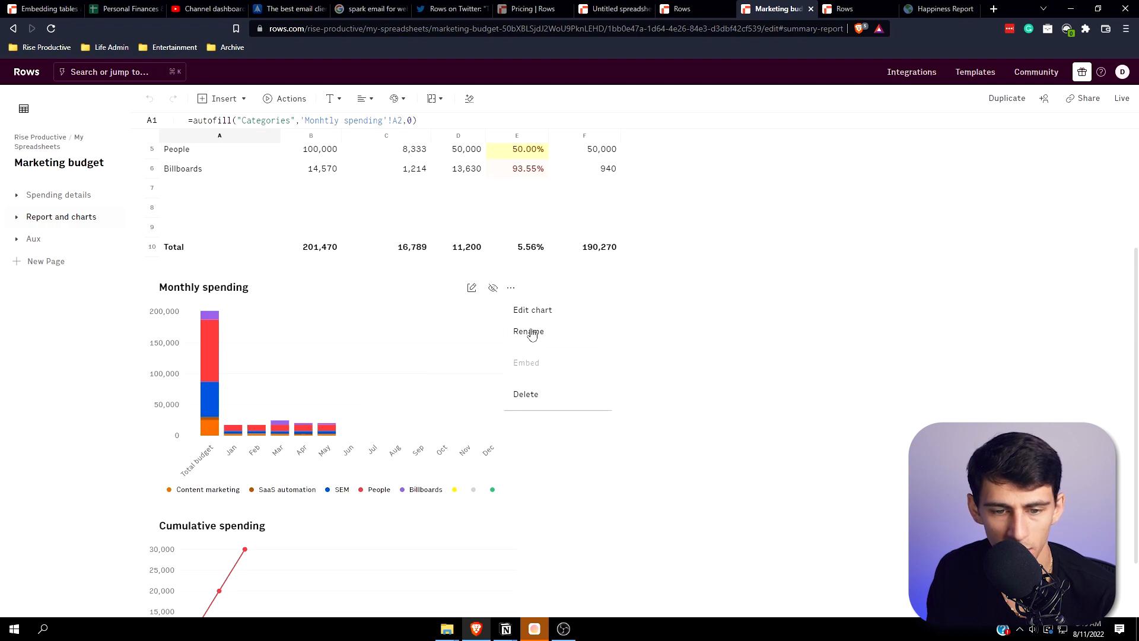
pyautogui.click(504, 629)
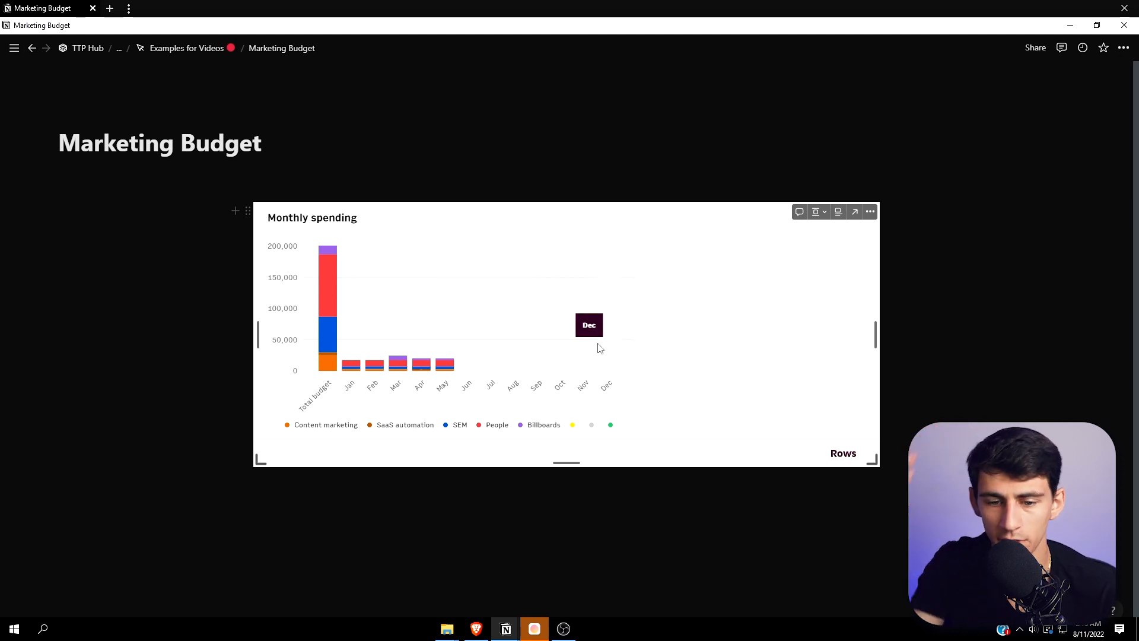
pyautogui.moveTo(350, 363)
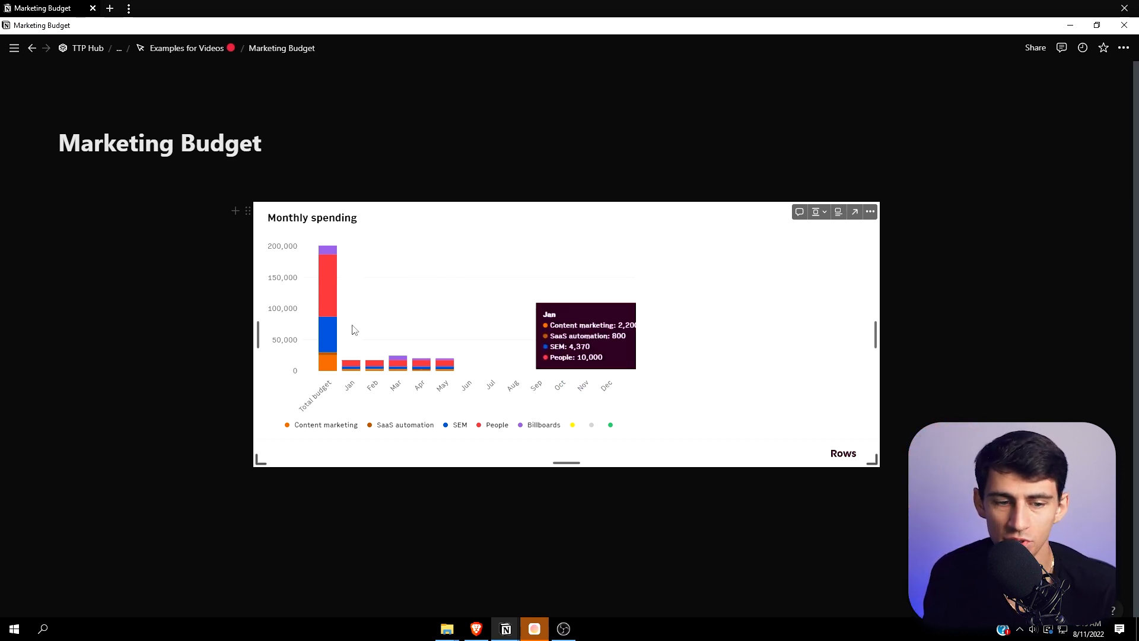
pyautogui.moveTo(326, 327)
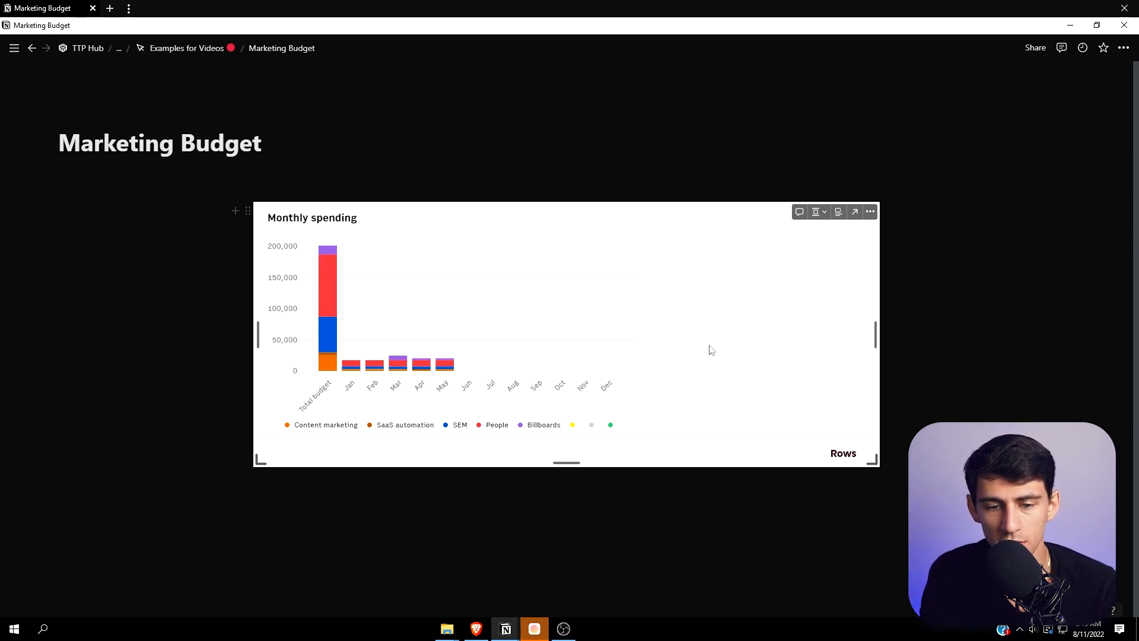
pyautogui.moveTo(603, 366)
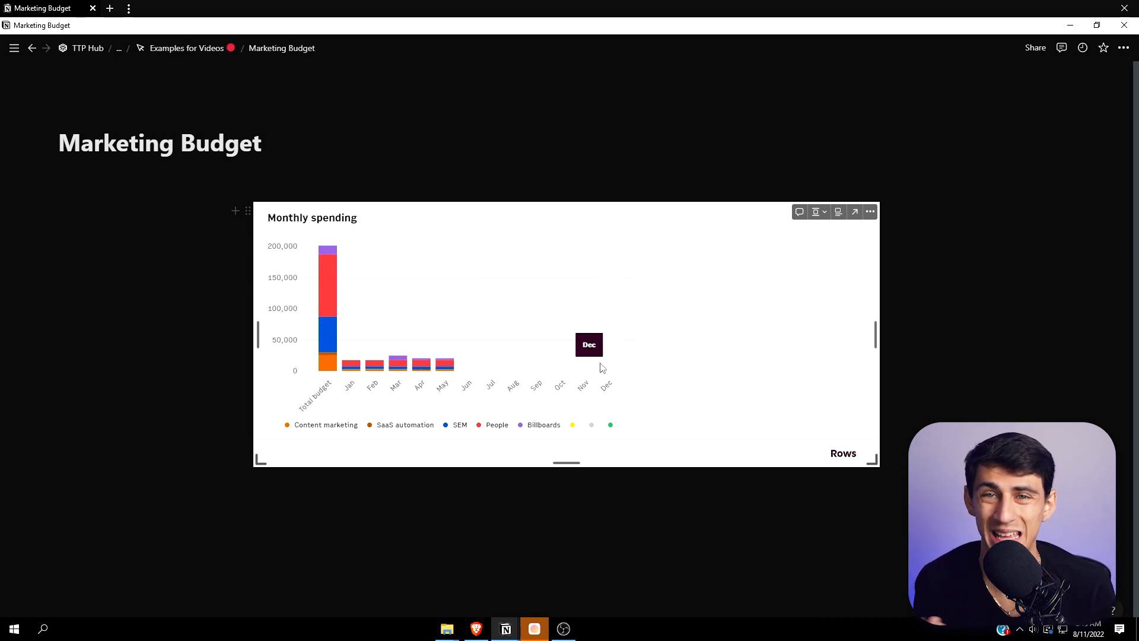